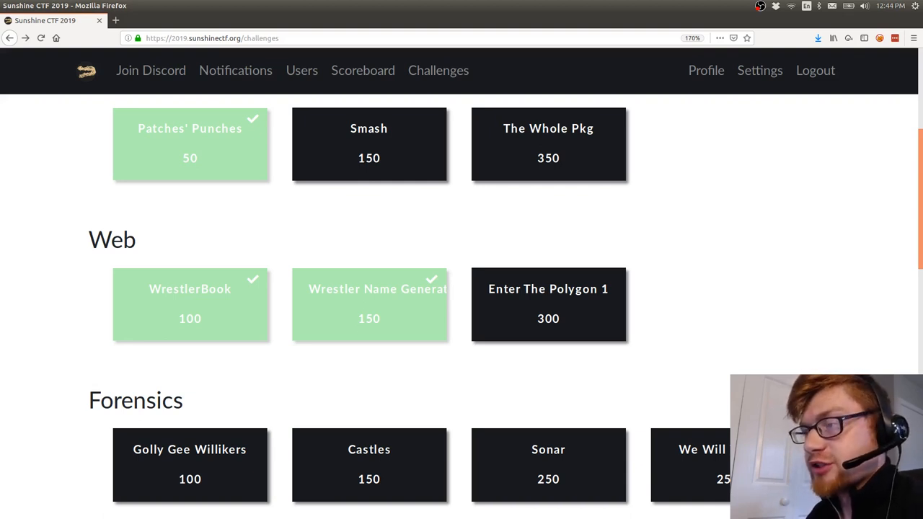
mouse_move(411, 311)
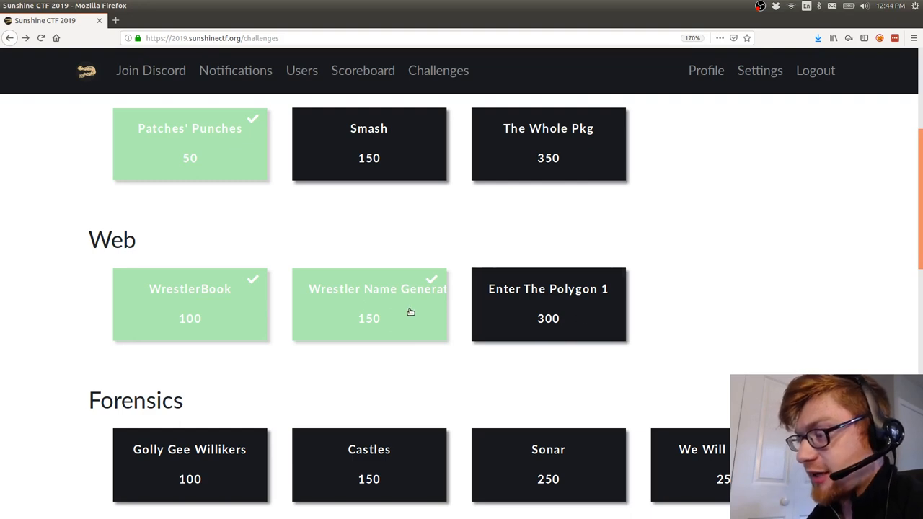
click(369, 303)
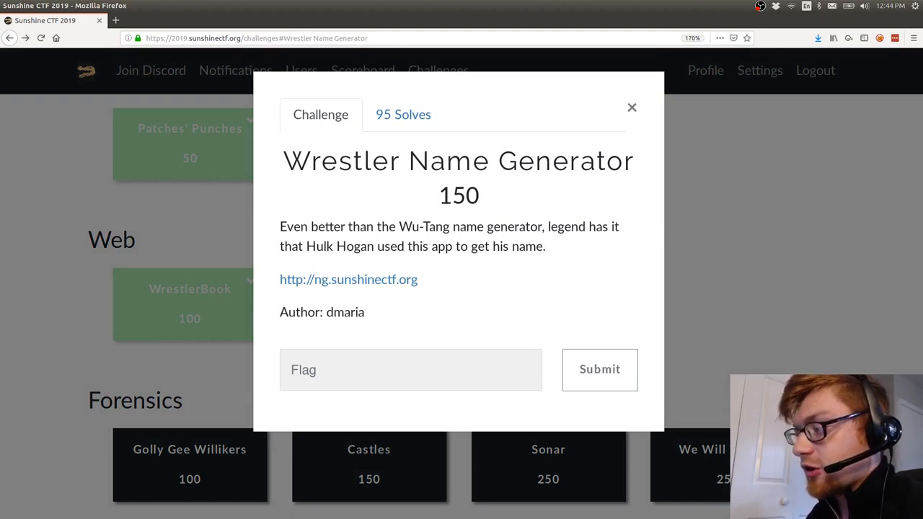
mouse_move(433, 302)
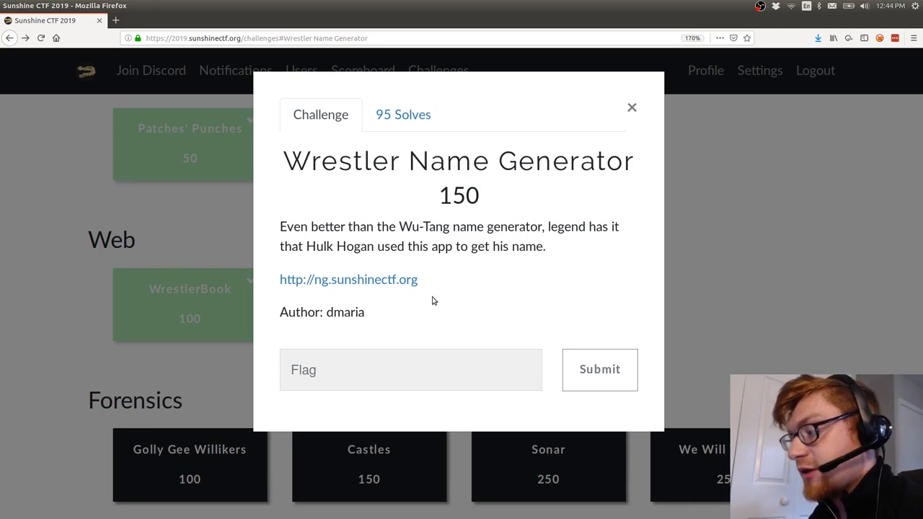
click(349, 280)
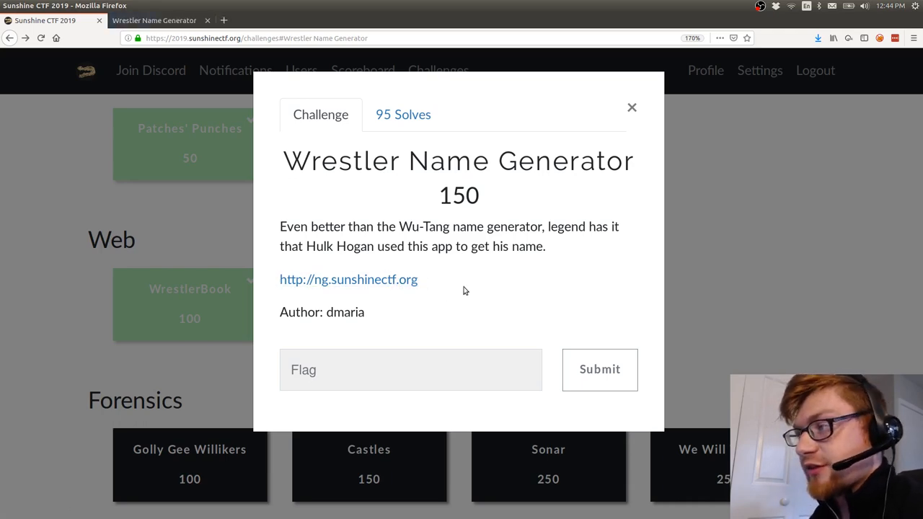
click(349, 280)
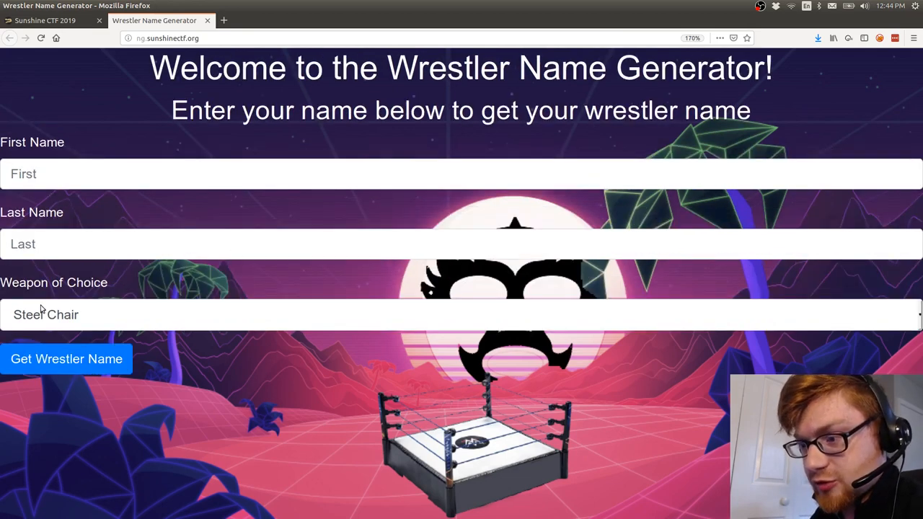
Step: Submit the form with Thumbtacks, first name john and last name hammond to get a wrestler name
click(461, 315)
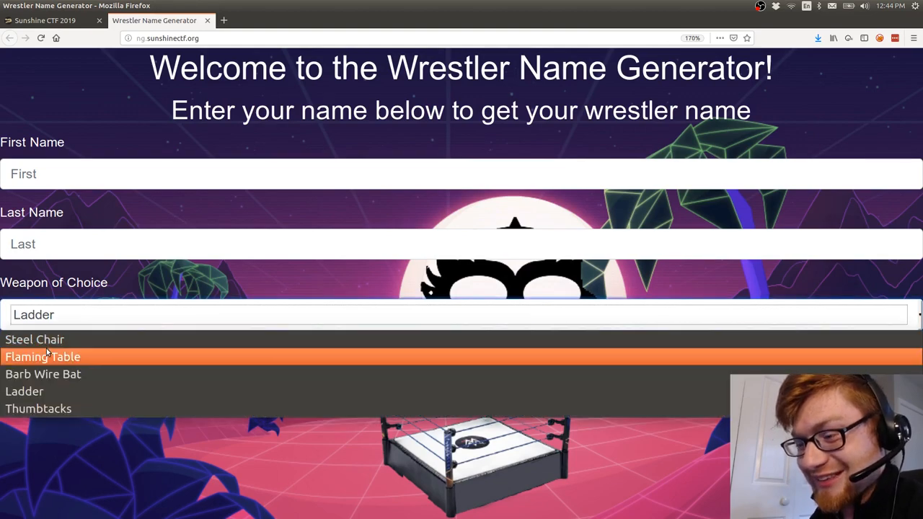
click(38, 409)
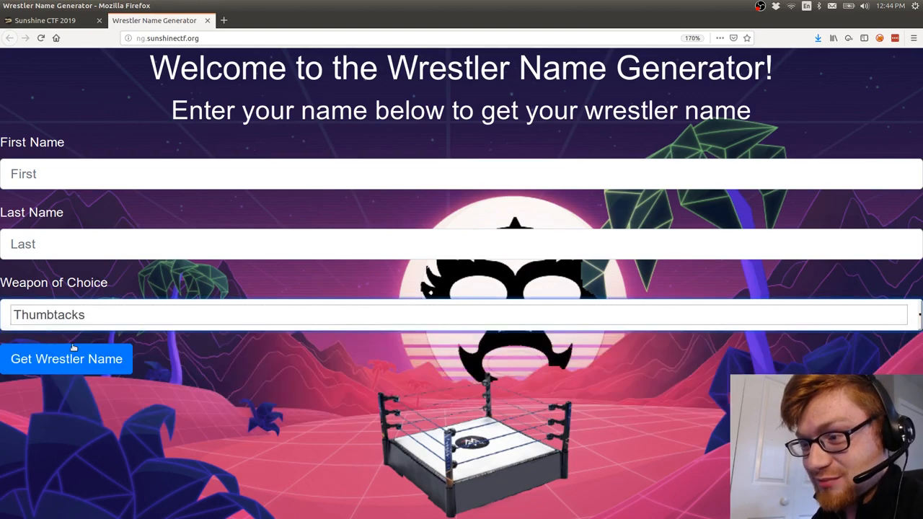
text(john)
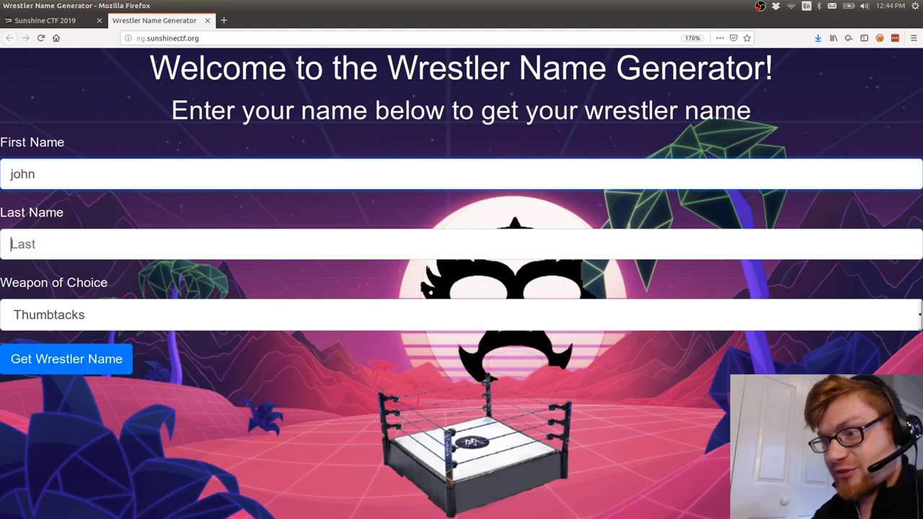
text(hammond)
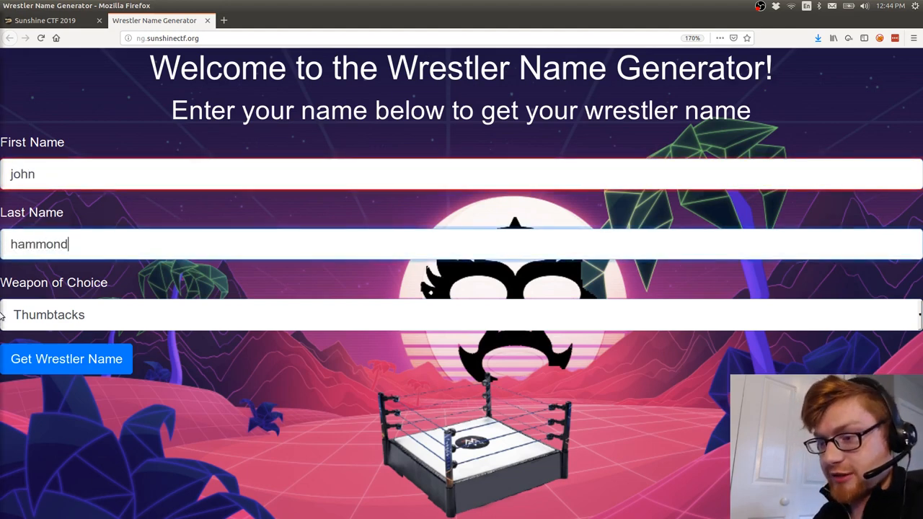
click(66, 358)
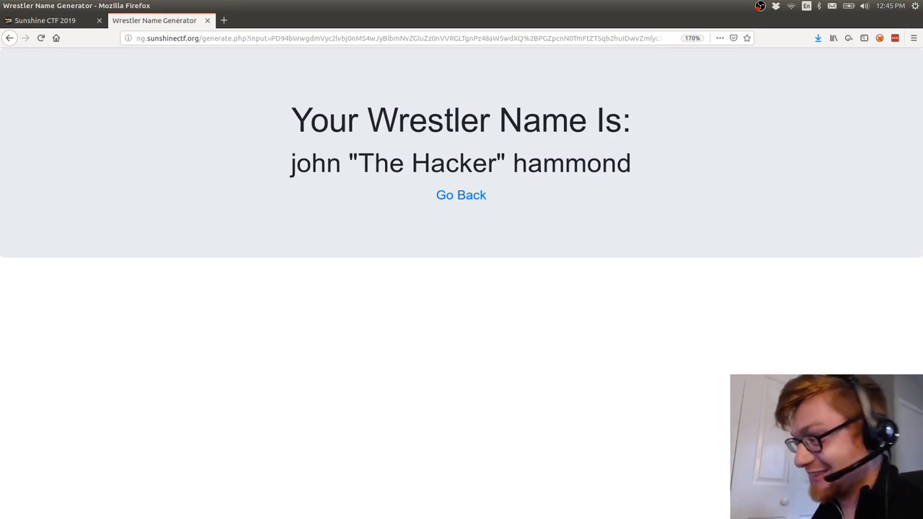
mouse_move(281, 214)
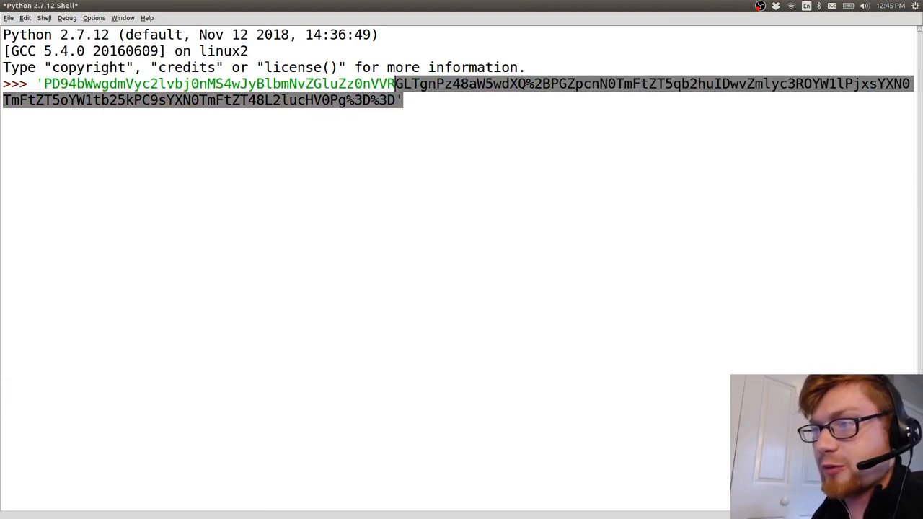
Step: URL-unquote and base64-decode the input parameter a, revealing XML with firstName john and lastName hammond
text(a =)
text(ur)
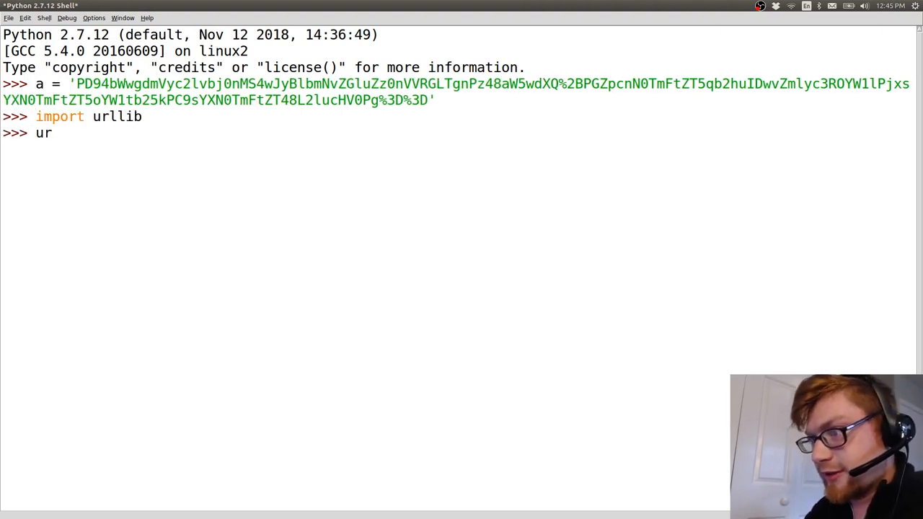
text(llib.unqu)
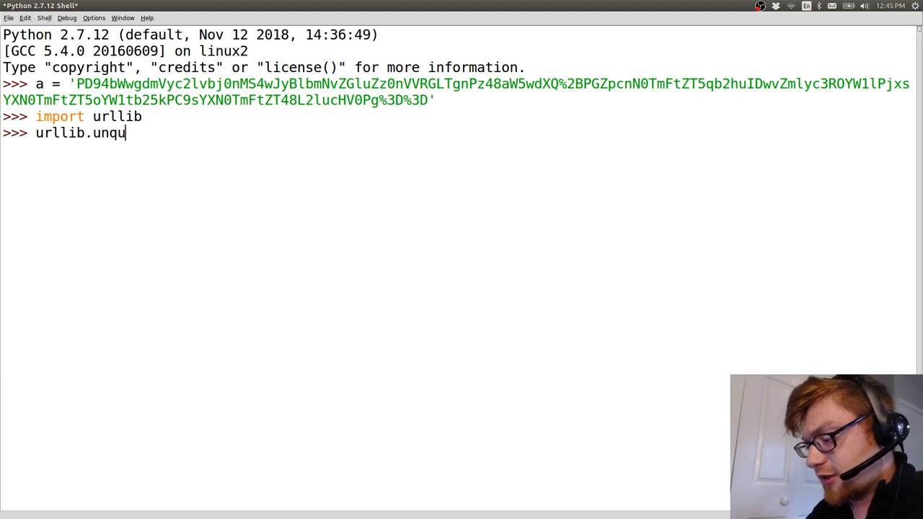
key(Return)
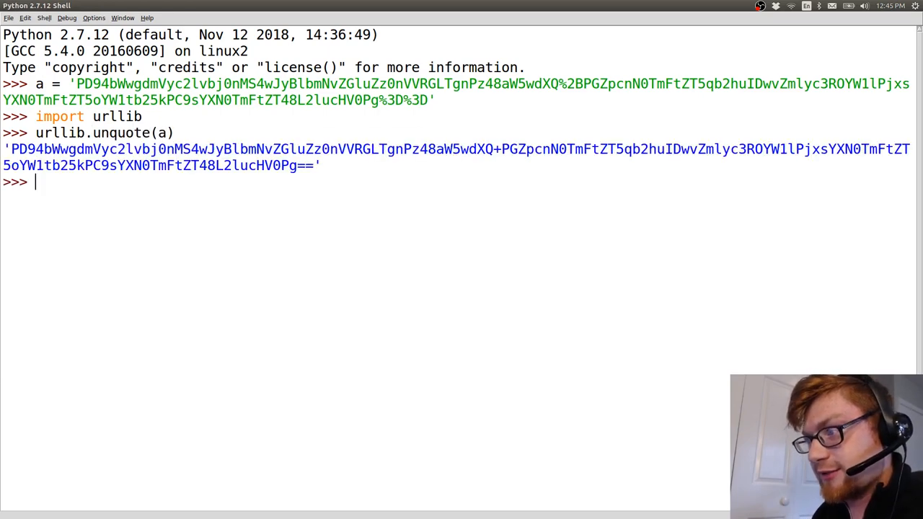
text(urllib.unquote(a).decode(')
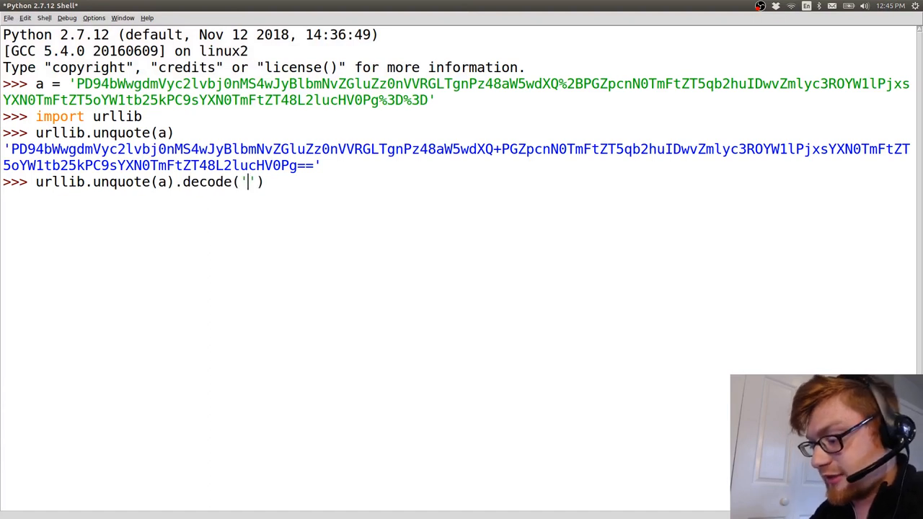
text(base64)
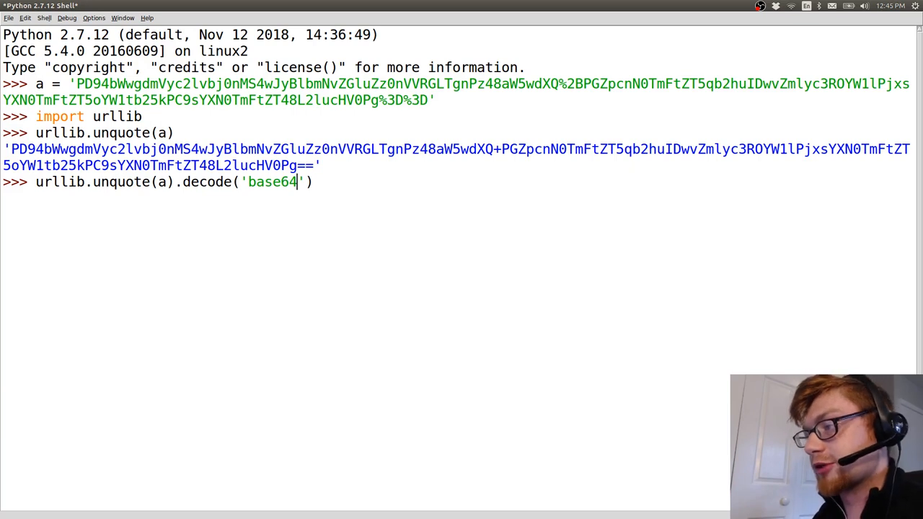
key(Return)
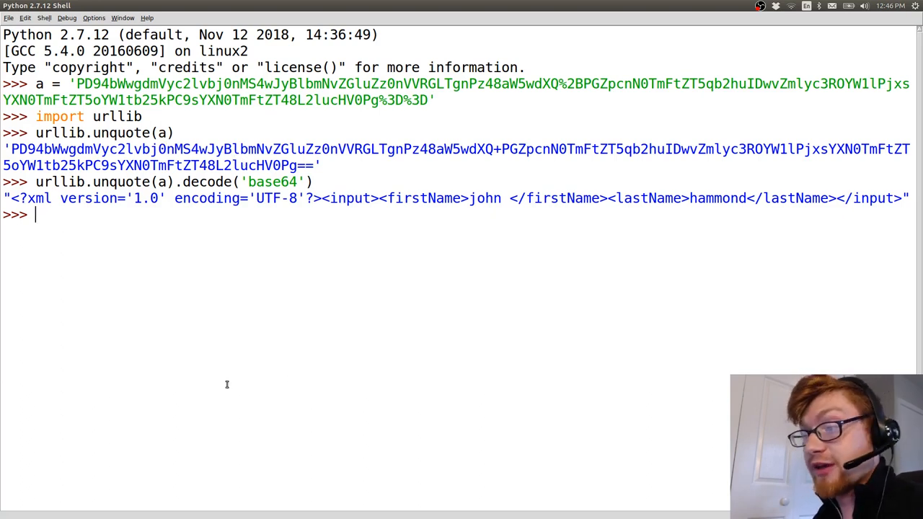
Step: Define a work(string) helper returning urllib.quote of the base64-encoded string
text(def)
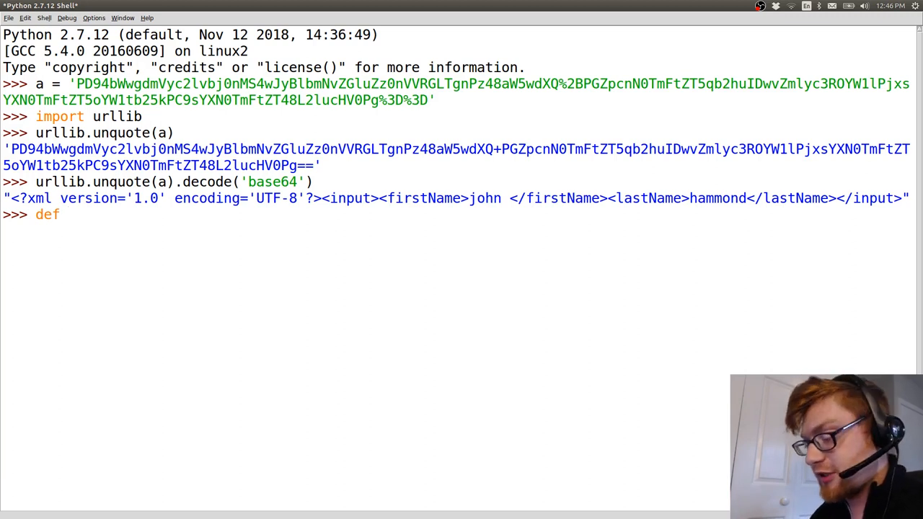
text(wor)
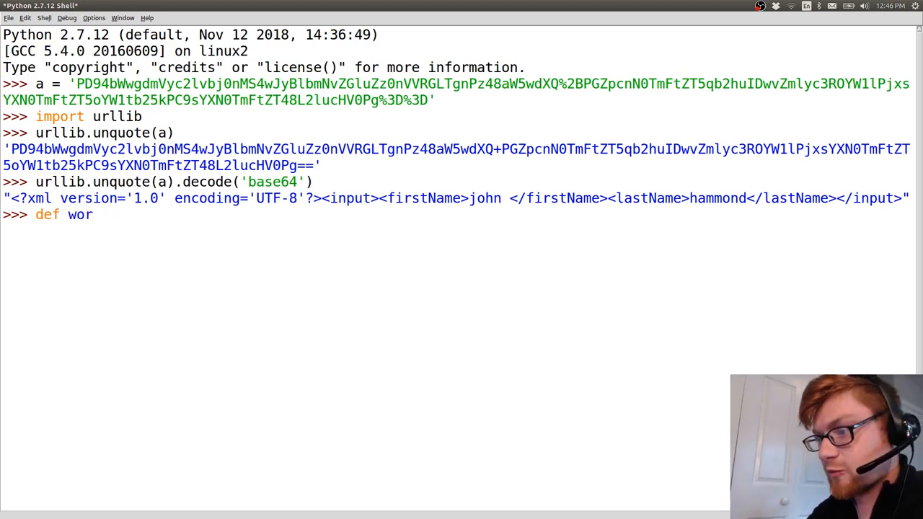
text(l)
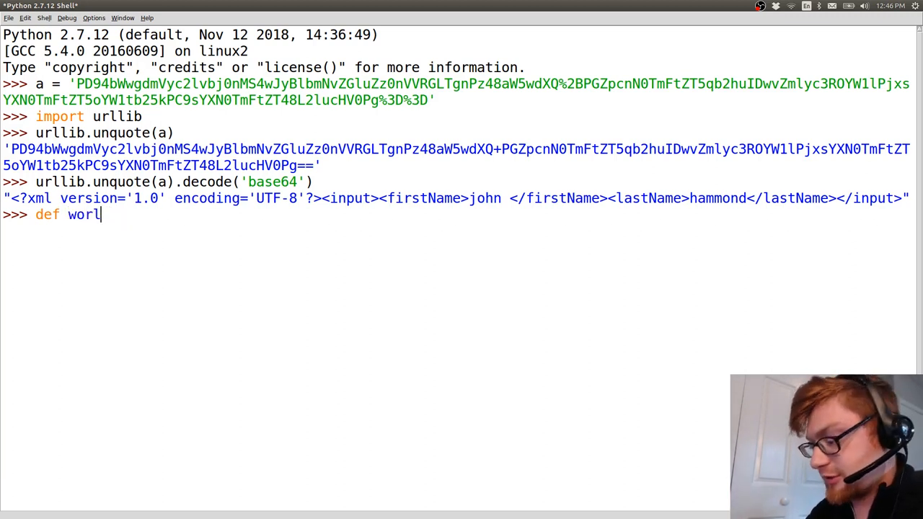
text(k(str))
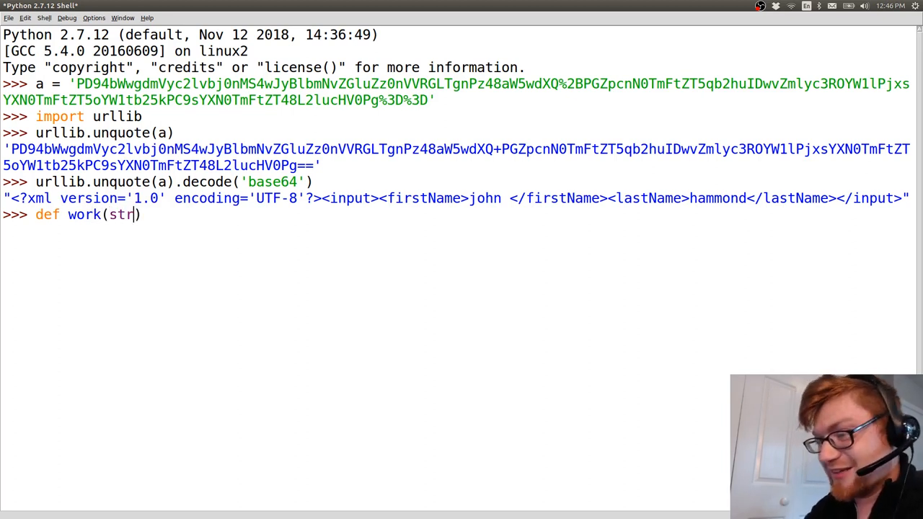
text(ing):)
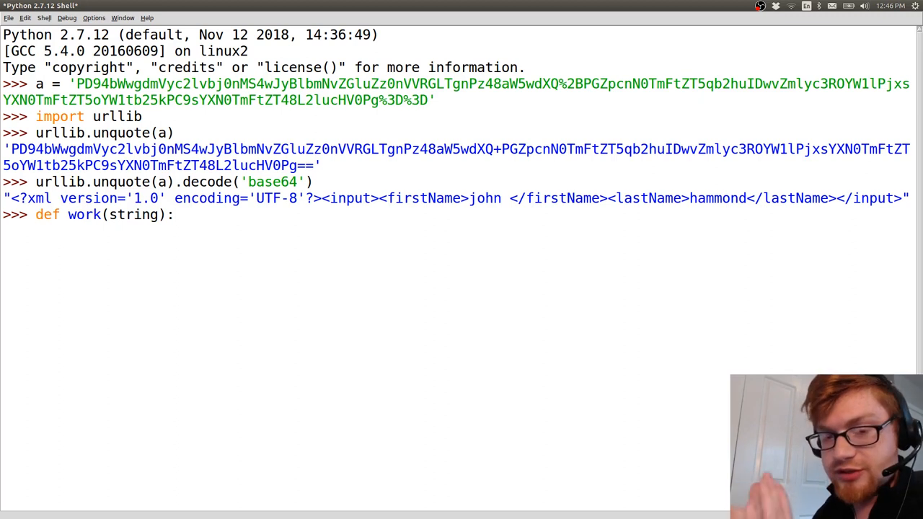
key(Return)
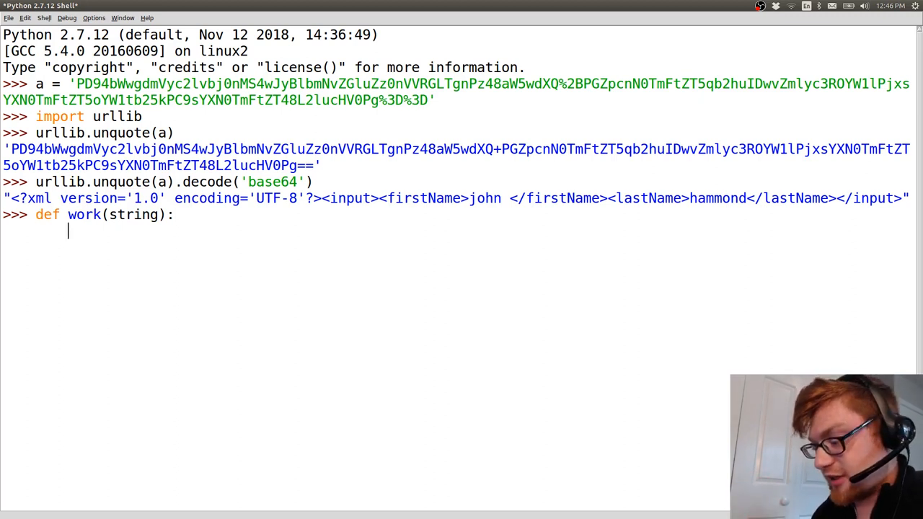
text(return string.)
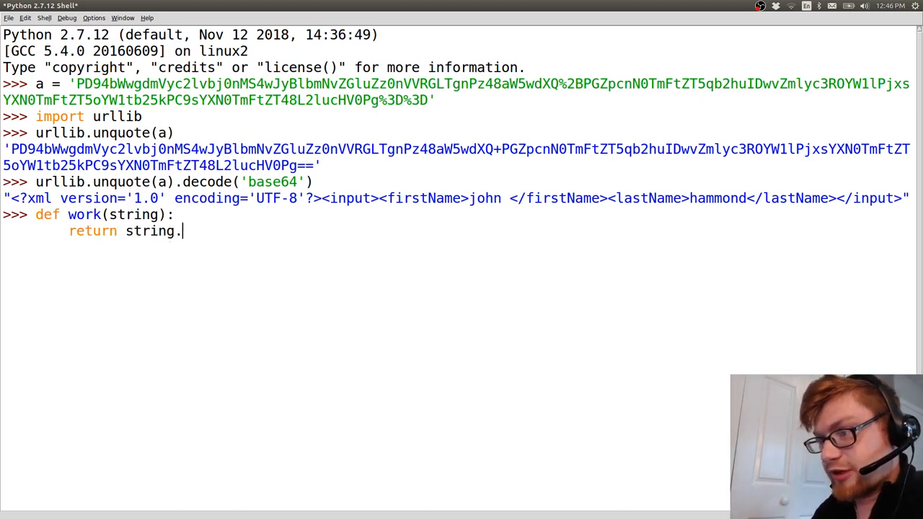
text(encode())
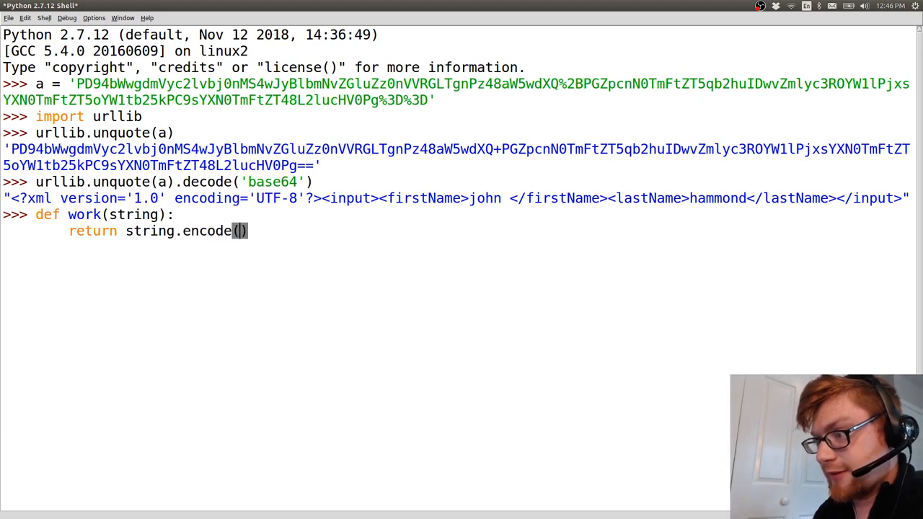
text('base64')
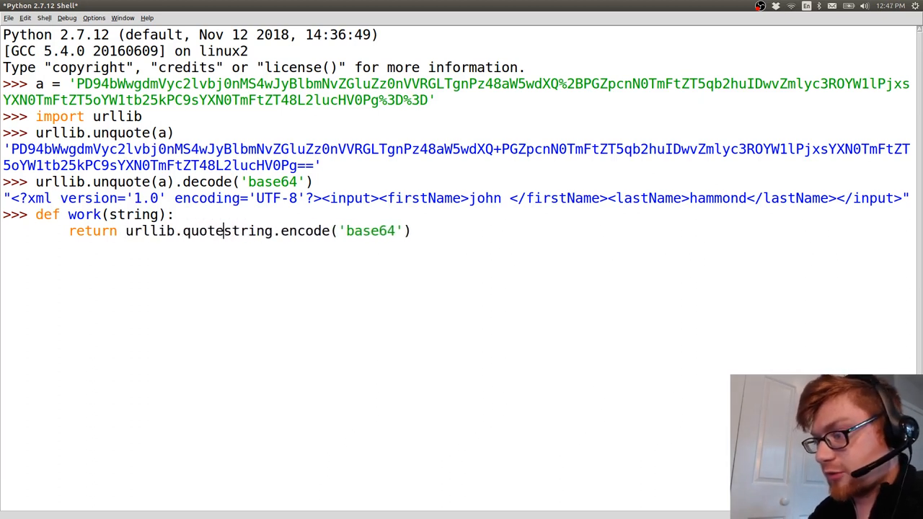
key(Return)
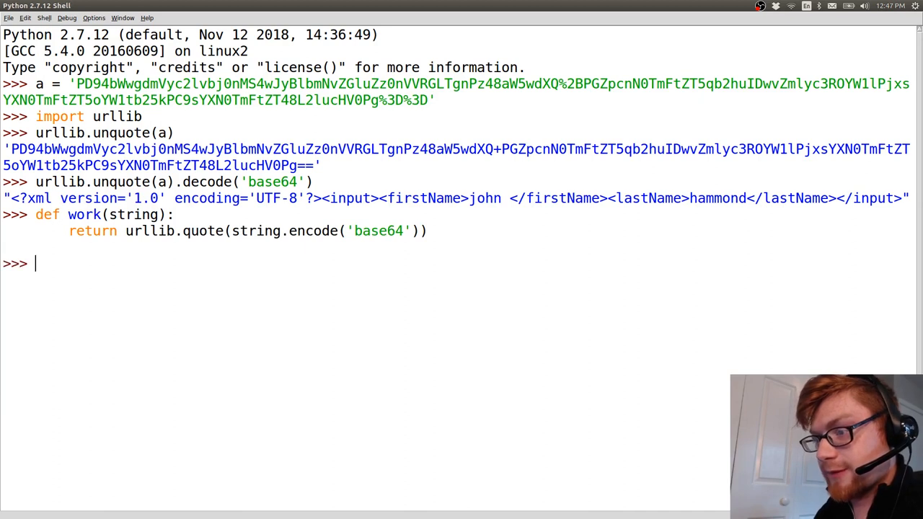
Step: Run work() on the input XML with firstName please and lastName subscribe
text(work)
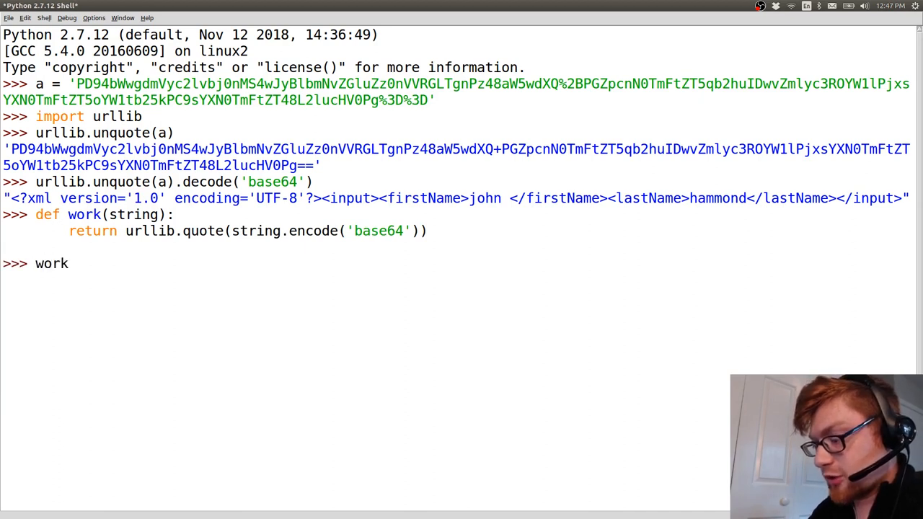
text(())
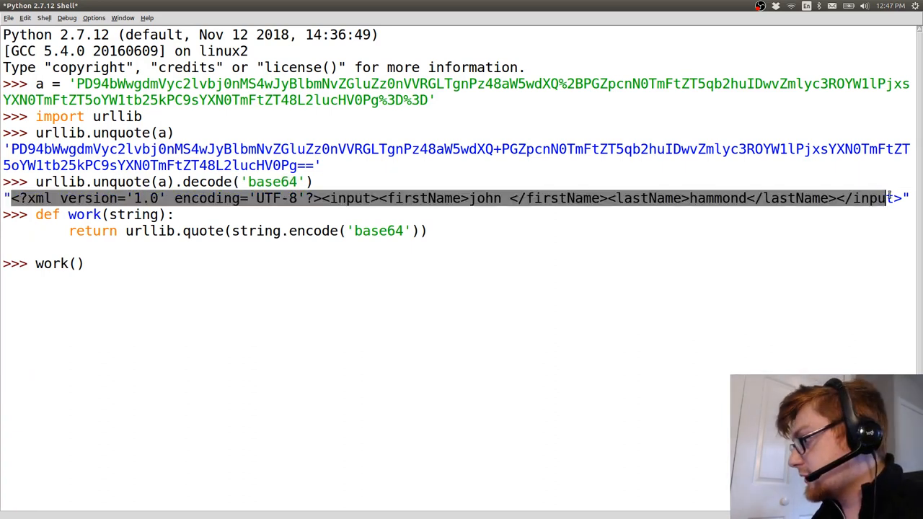
text("")
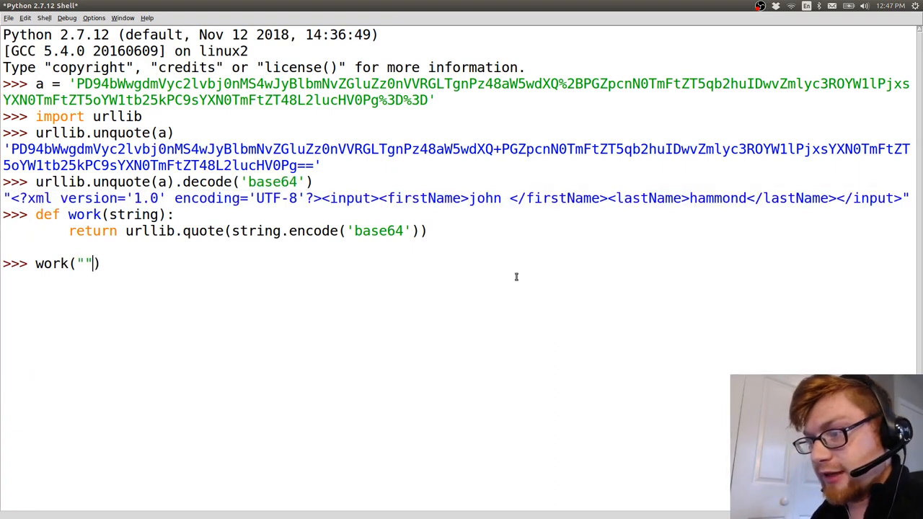
text(<?xml version='1.0' encoding='UTF-8'?><input><firstName>john </firstName><lastName>hammond</lastName></input>)
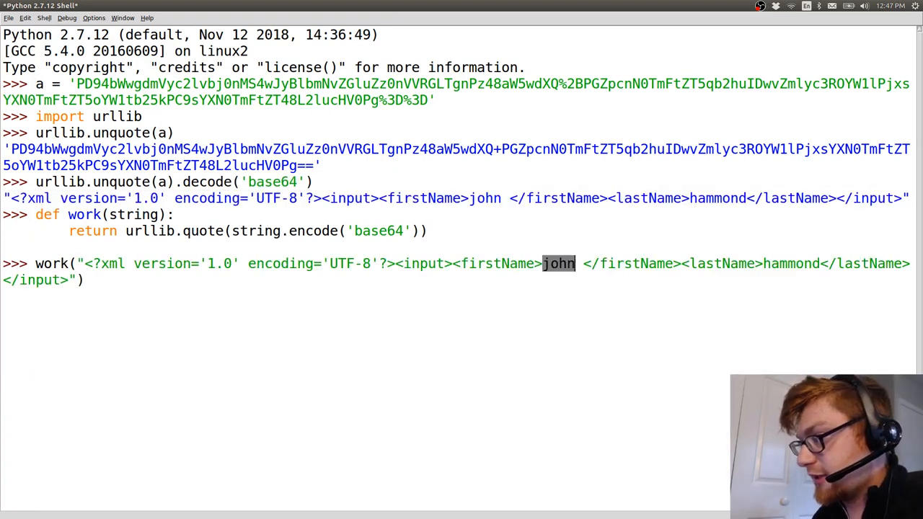
text(please)
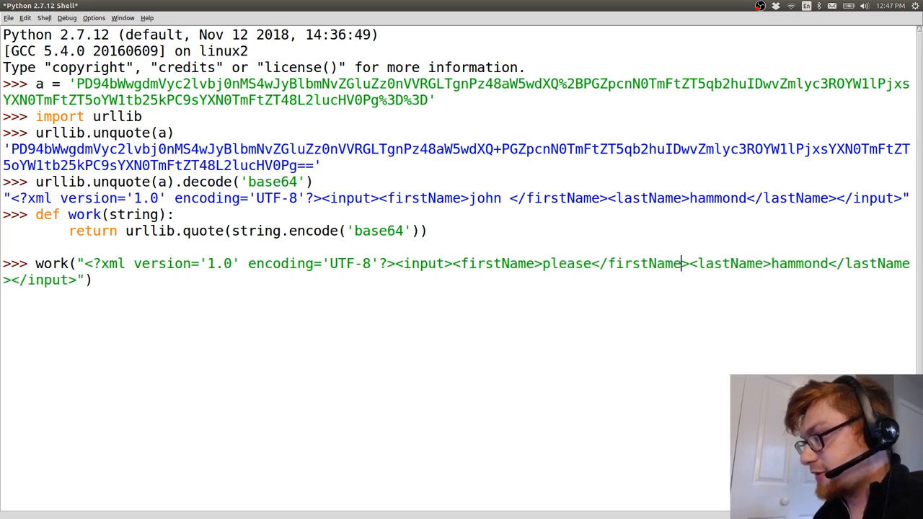
text(subscr)
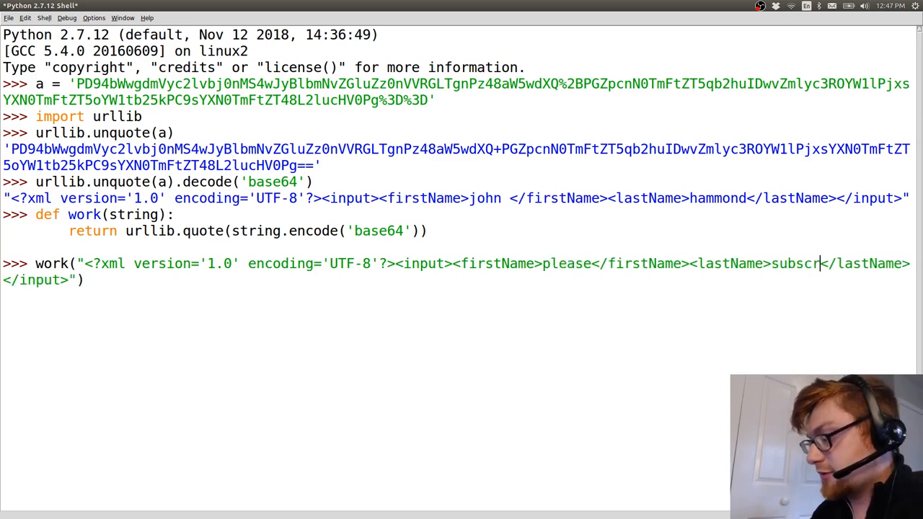
key(Return)
text(payload all the things)
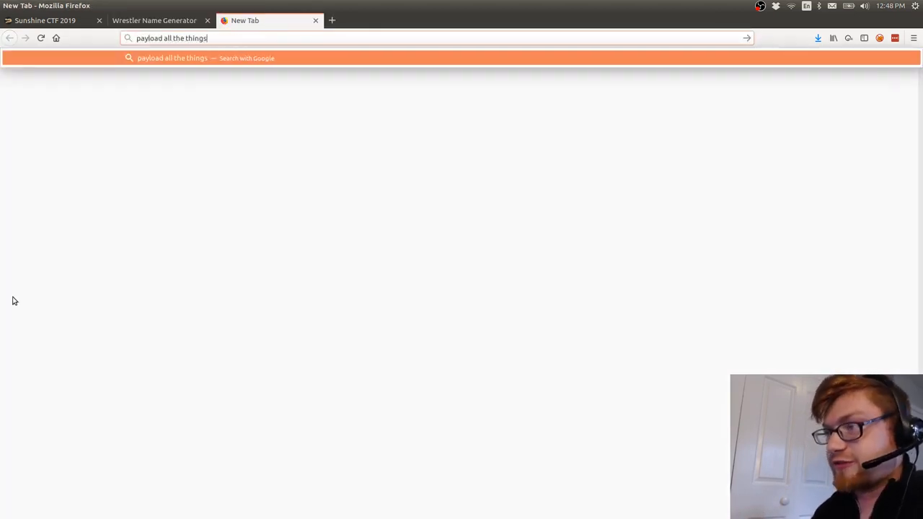
Step: Find the swisskyrepo PayloadsAllTheThings repo and bring its XXE Injection Basic XXE examples into view
key(Return)
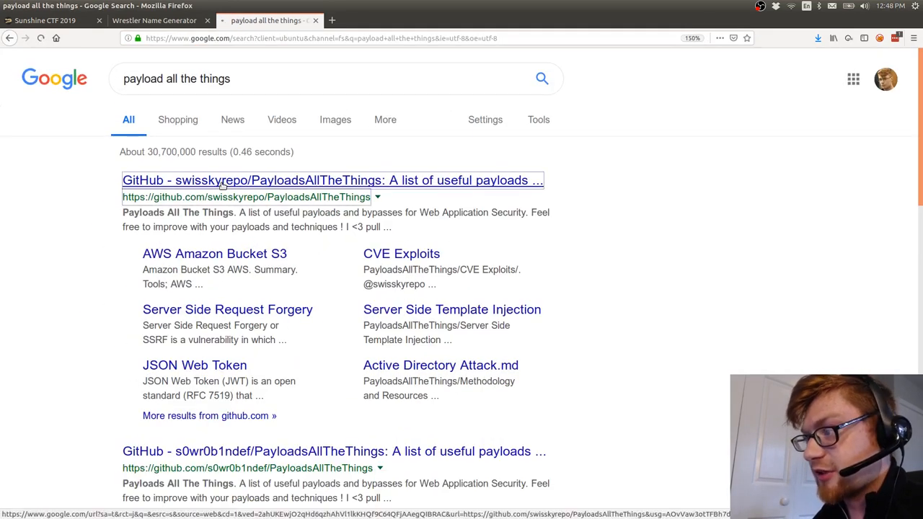
click(331, 180)
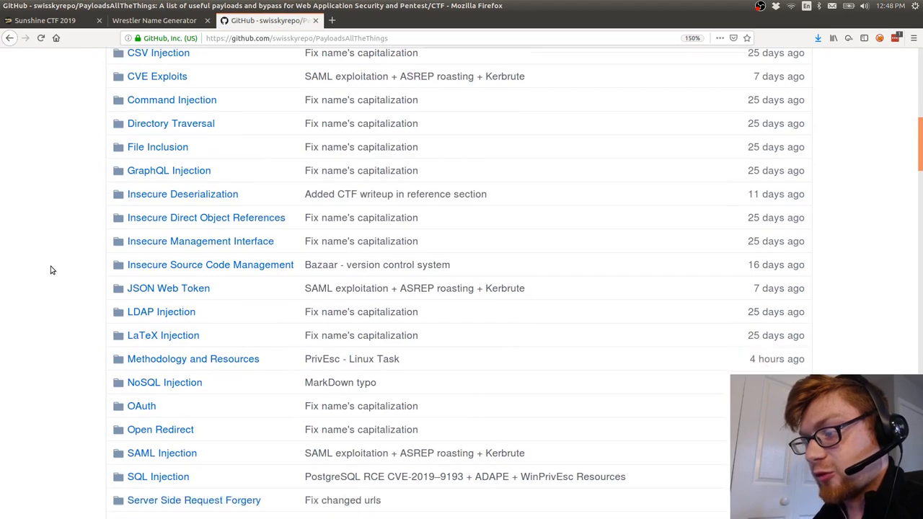
scroll(down, 3)
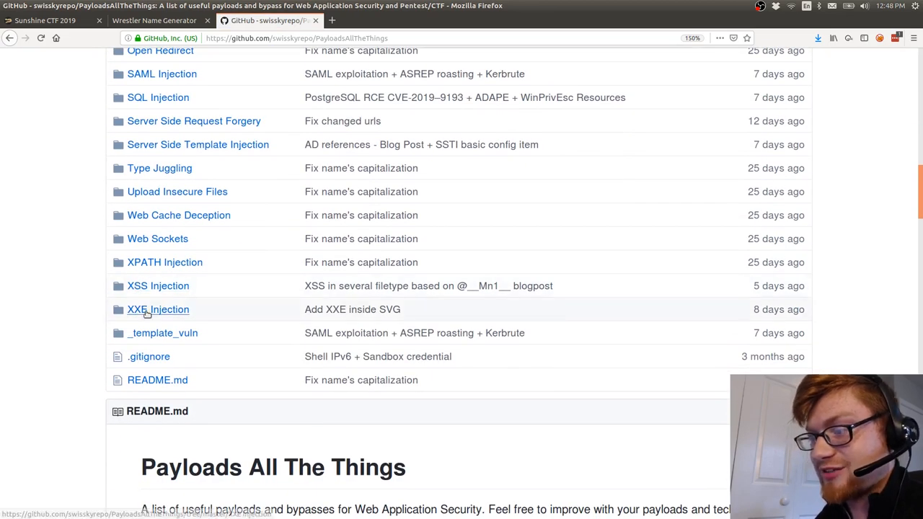
mouse_move(158, 309)
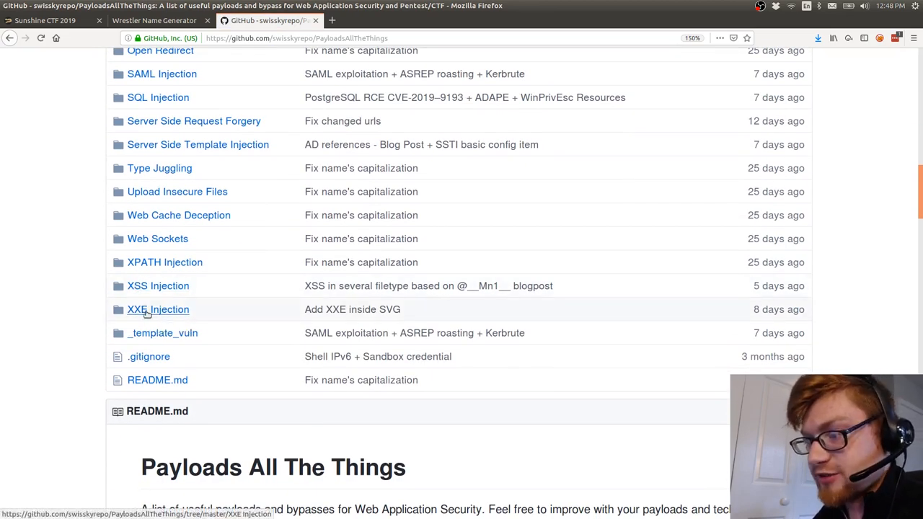
click(159, 309)
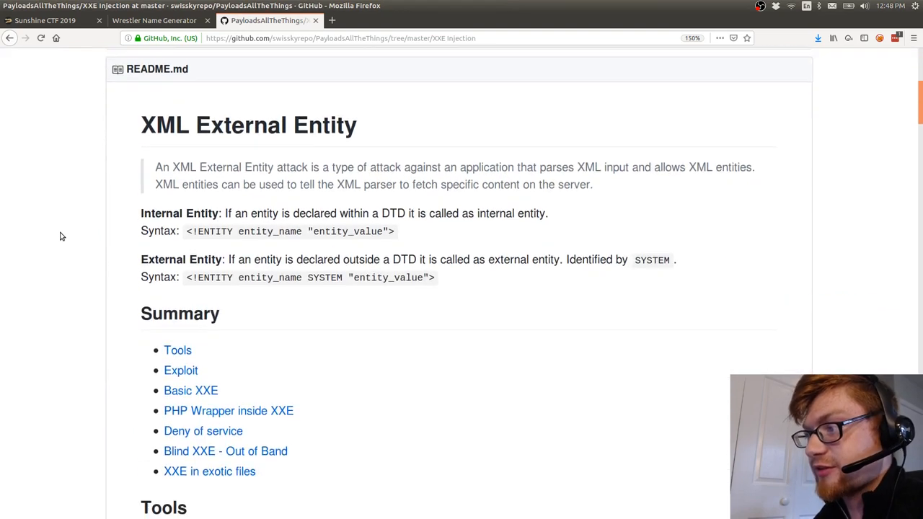
mouse_move(406, 170)
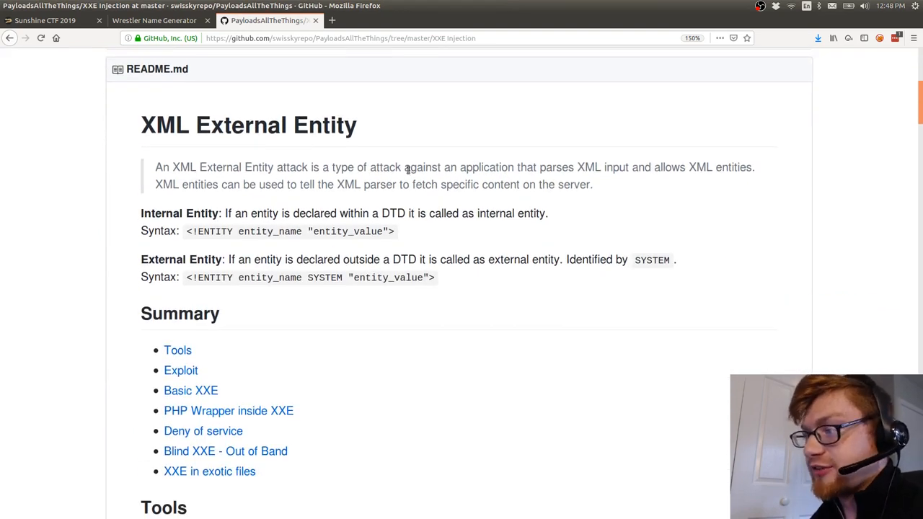
mouse_move(563, 163)
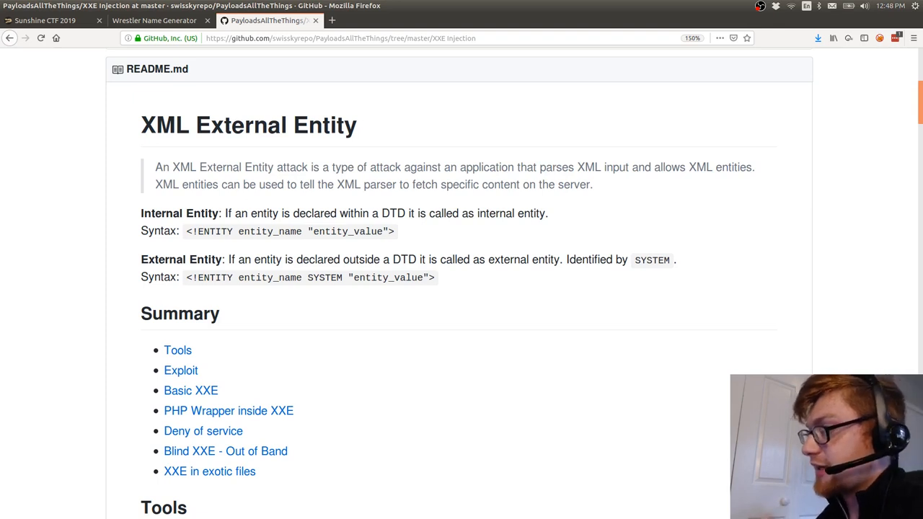
mouse_move(215, 188)
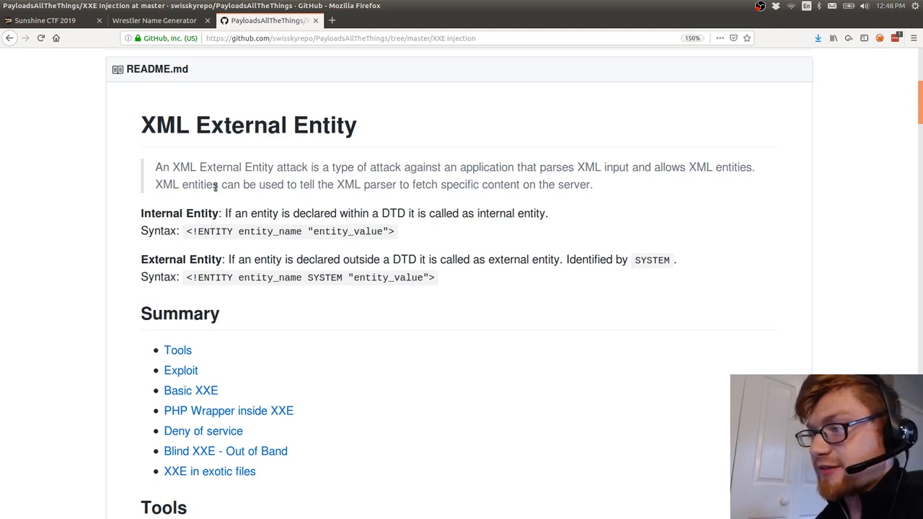
mouse_move(468, 199)
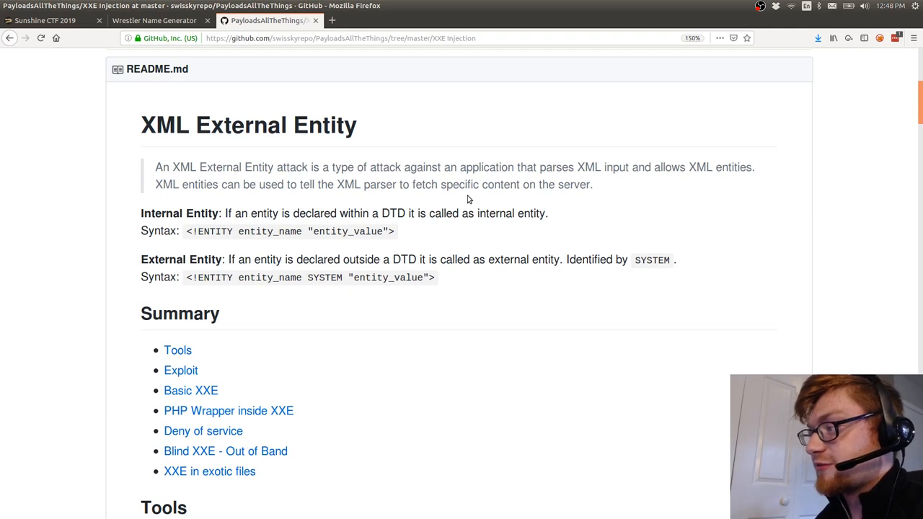
mouse_move(660, 196)
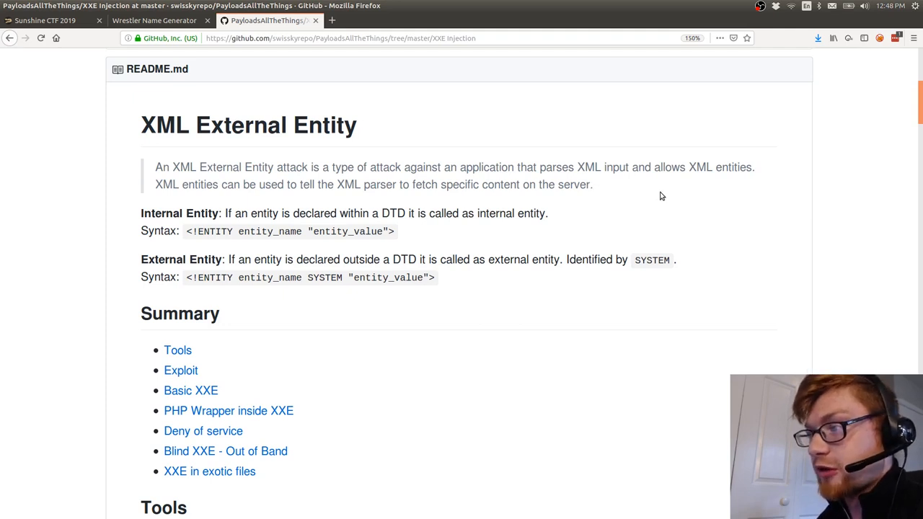
mouse_move(393, 219)
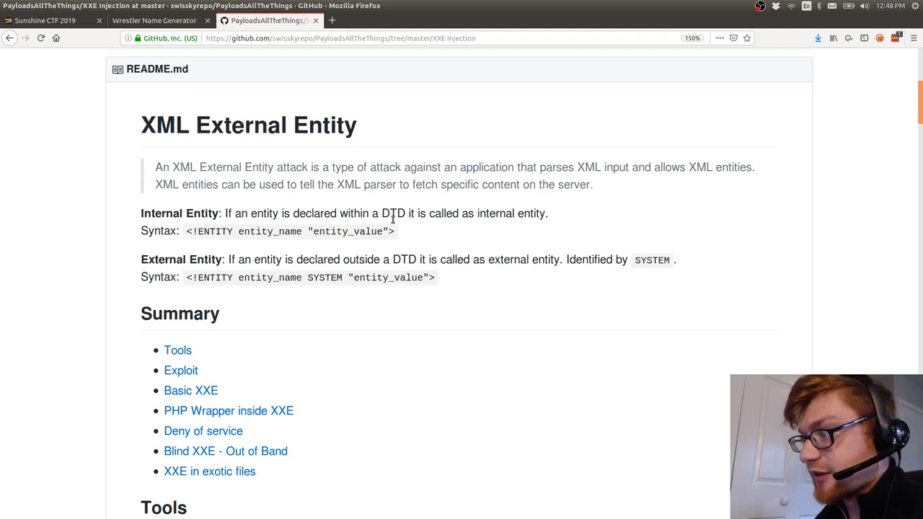
mouse_move(232, 231)
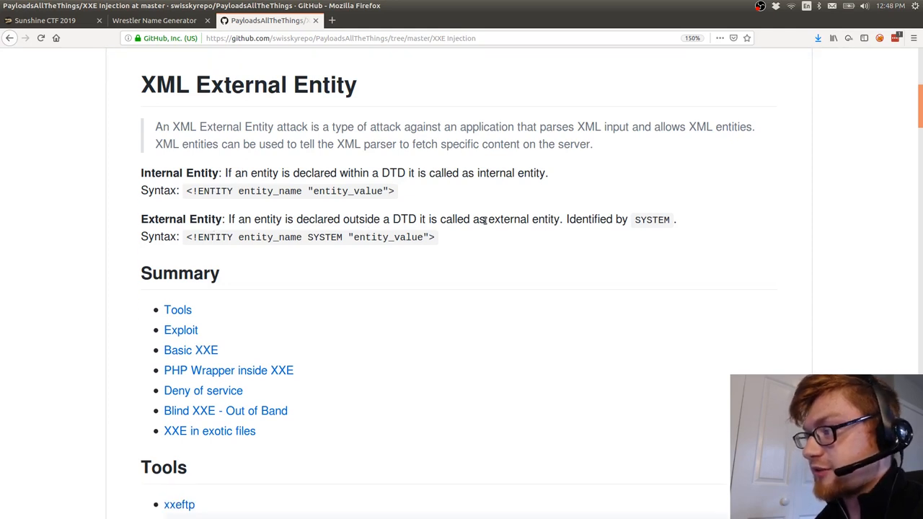
mouse_move(662, 216)
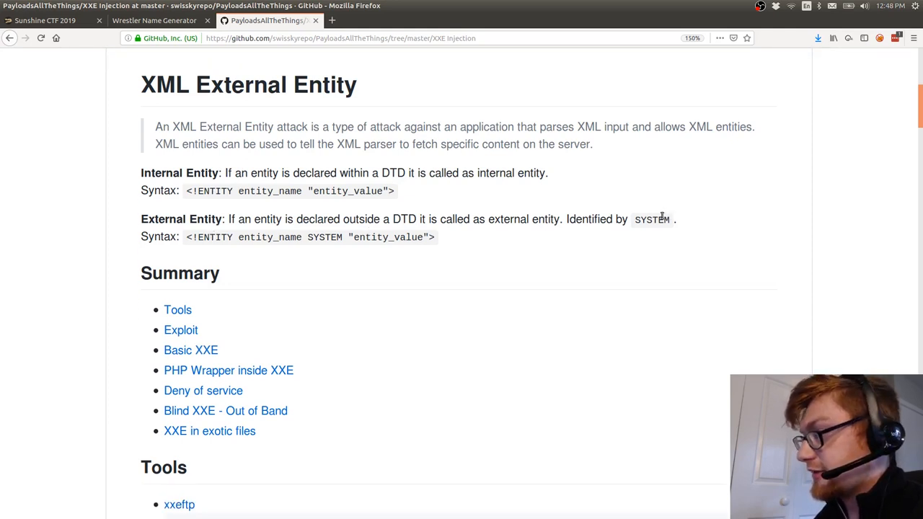
scroll(down, 3)
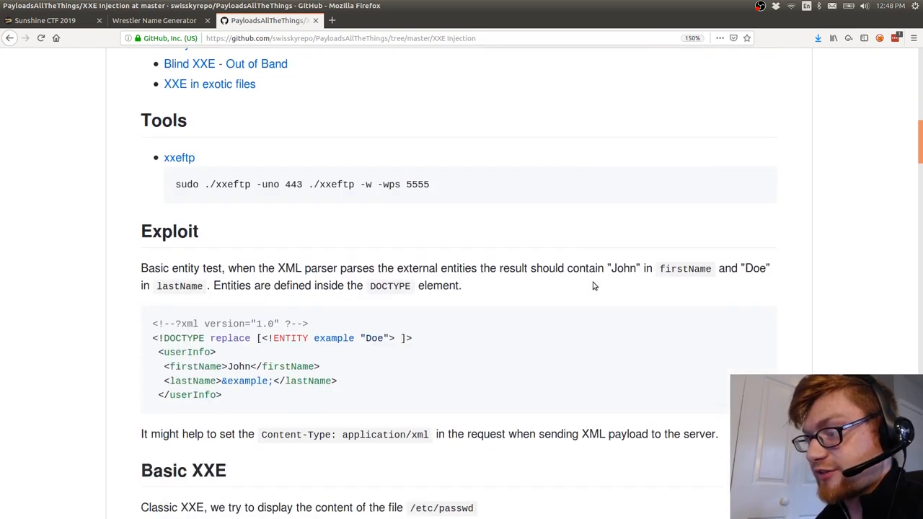
scroll(down, 3)
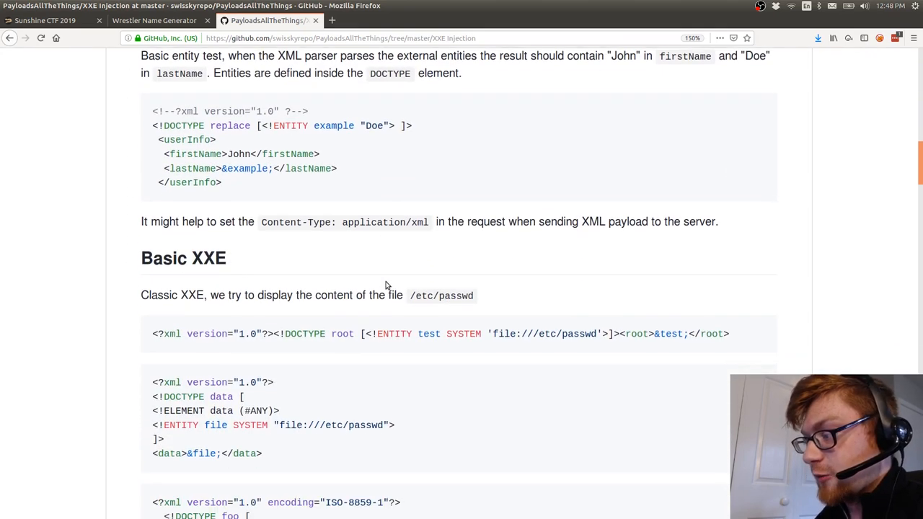
scroll(up, 3)
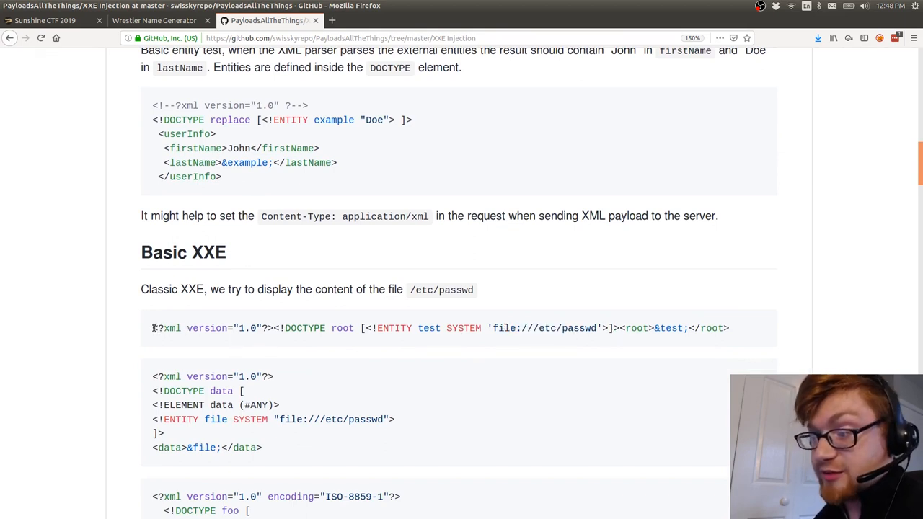
mouse_move(691, 322)
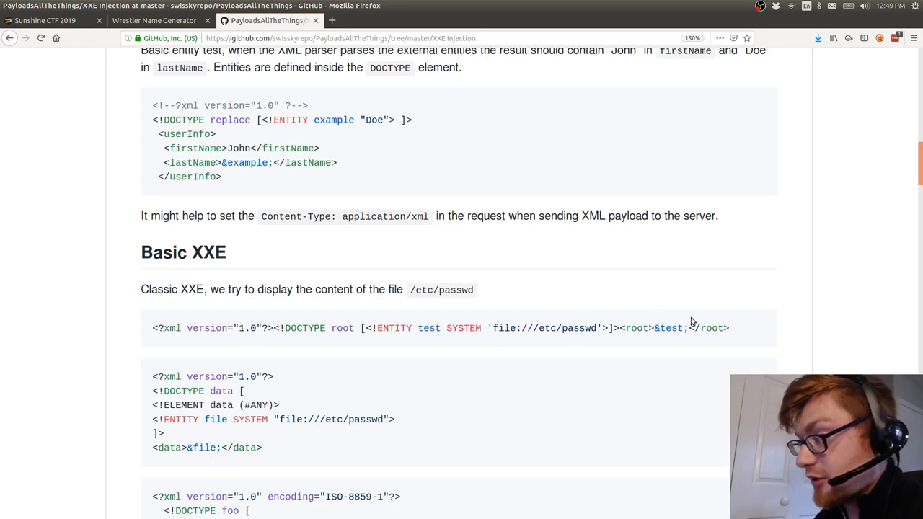
Step: Encode the one-line Basic XXE /etc/passwd payload with work(), escaping its double quotes
triple_click(433, 329)
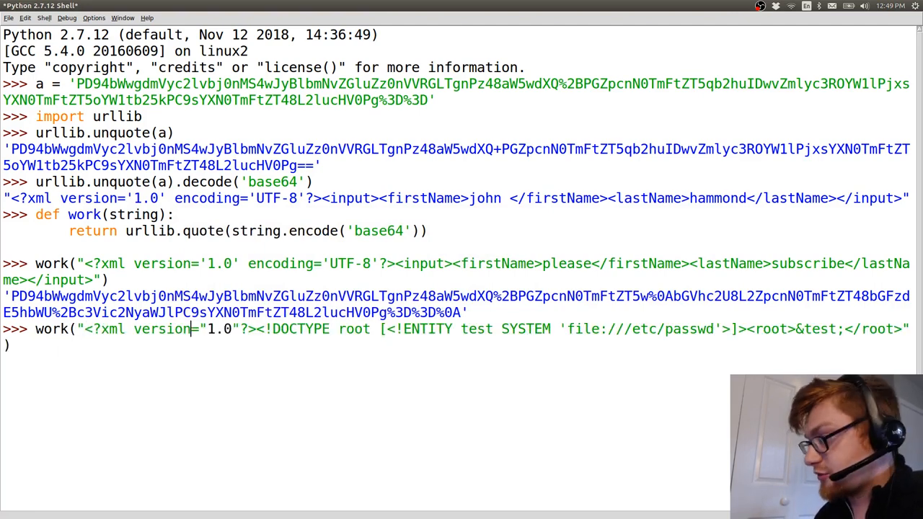
text(\)
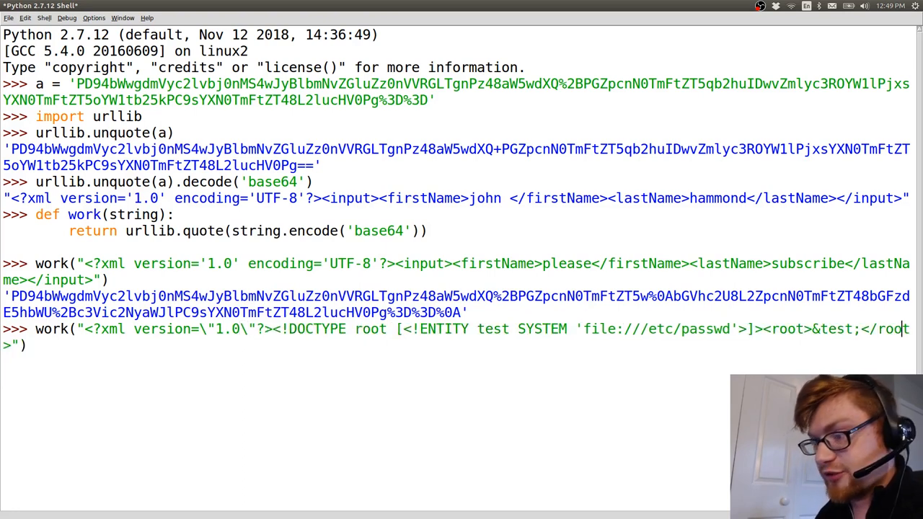
key(Return)
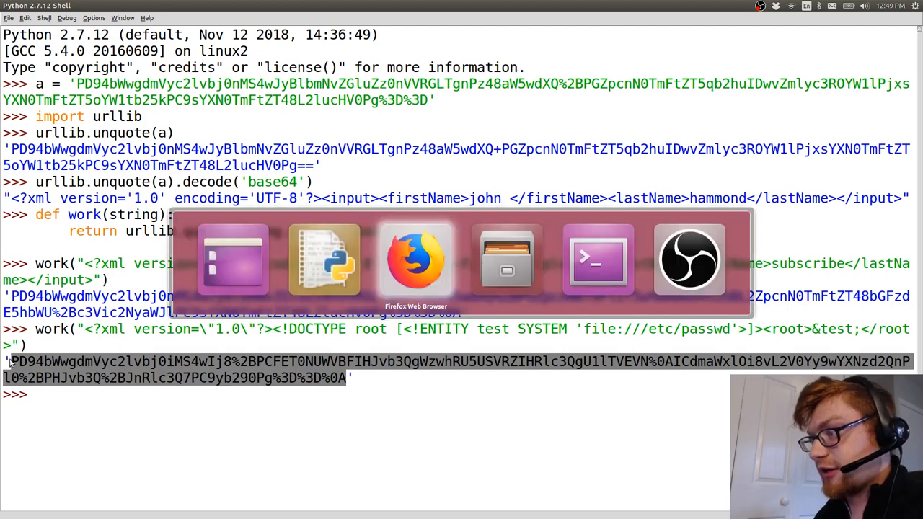
Step: Load generate.php with the encoded XXE payload as input, returning only "The Fierce"
click(415, 260)
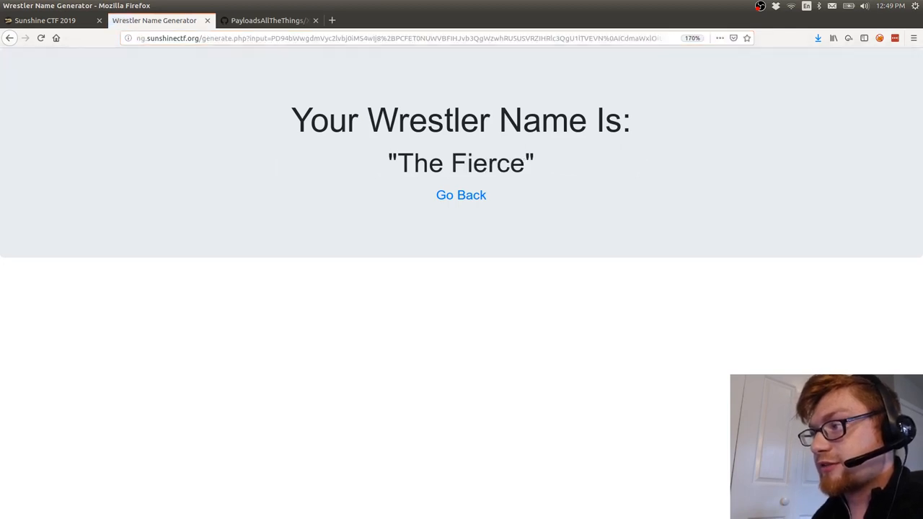
key(ctrl+u)
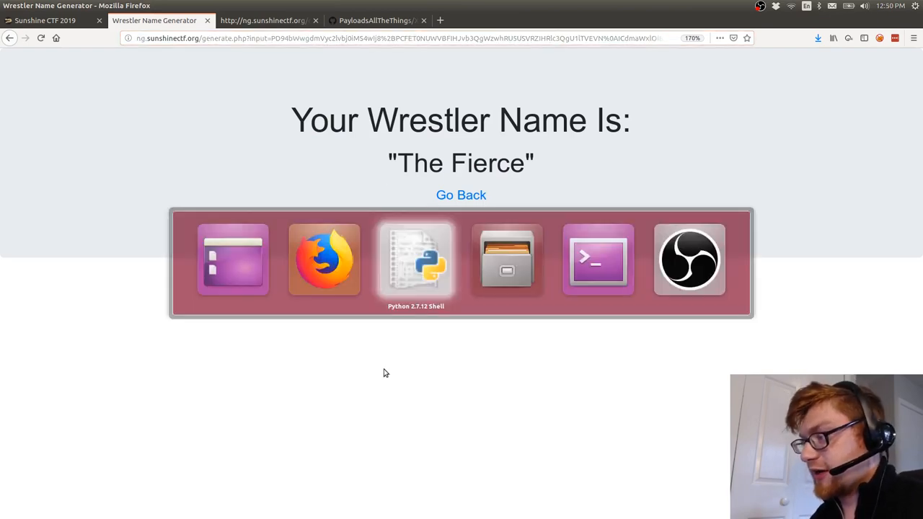
Step: Rewrite the work() XML as <input><firstName><root>&test;</root></firstName><lastName>subscribe</lastName></input>
click(416, 260)
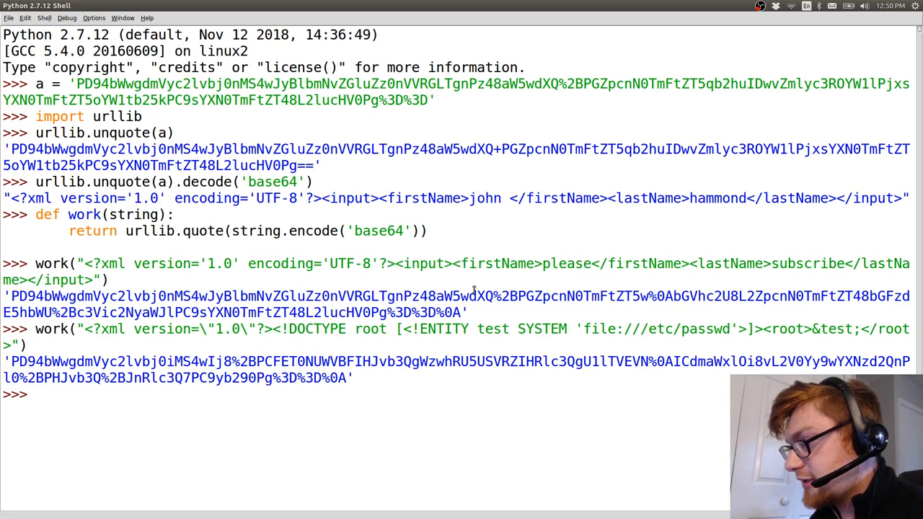
mouse_move(460, 514)
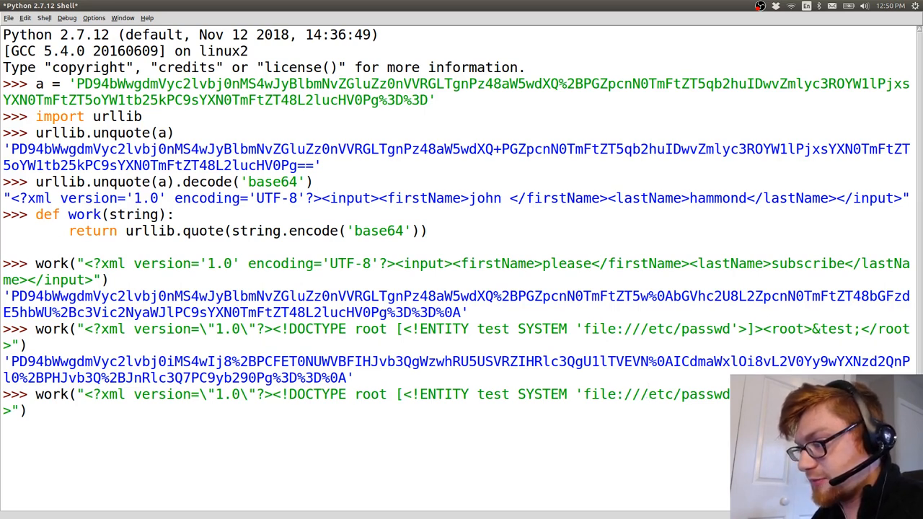
double_click(369, 393)
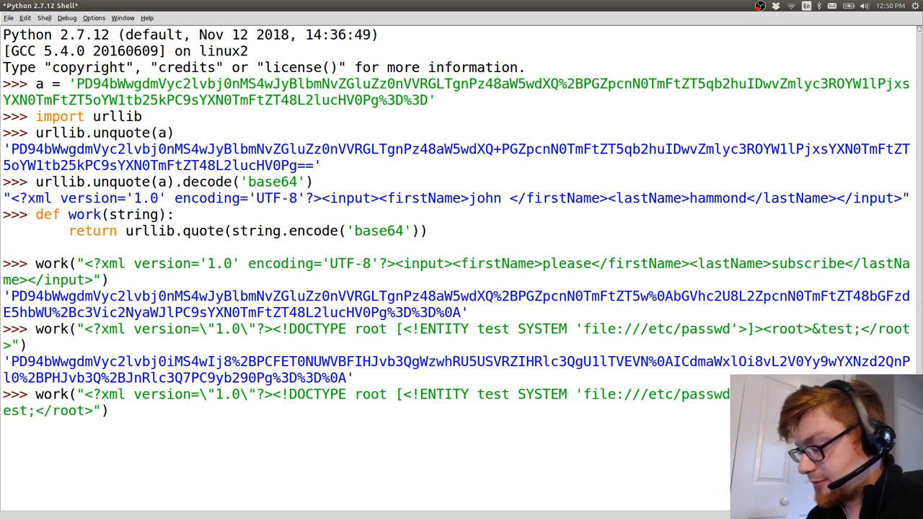
text(<)
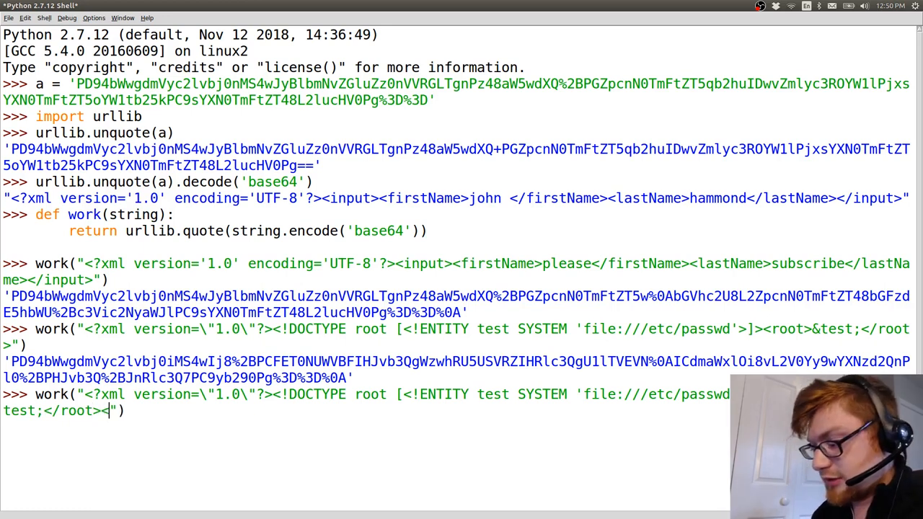
text(</firstNa)
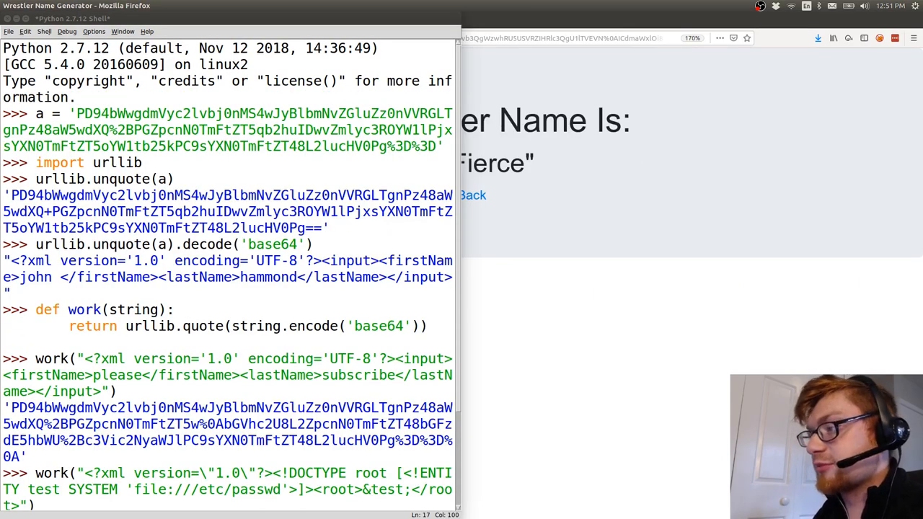
scroll(down, 3)
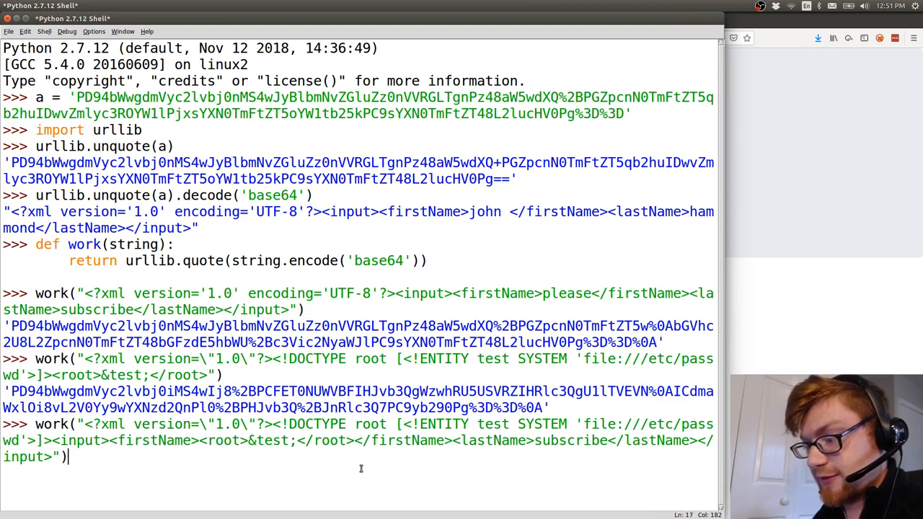
Step: Encode the nested-entity payload and load it in the generator, getting "The Slasher" subscribe
key(Return)
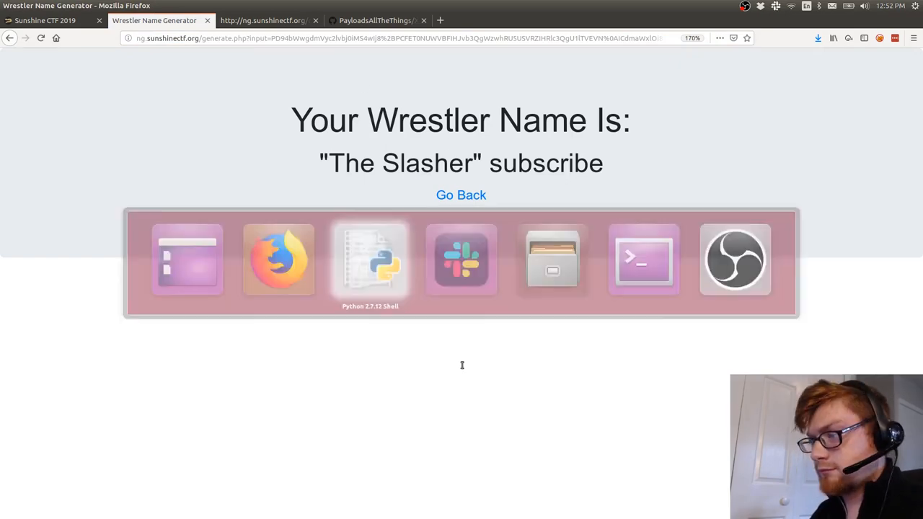
click(369, 260)
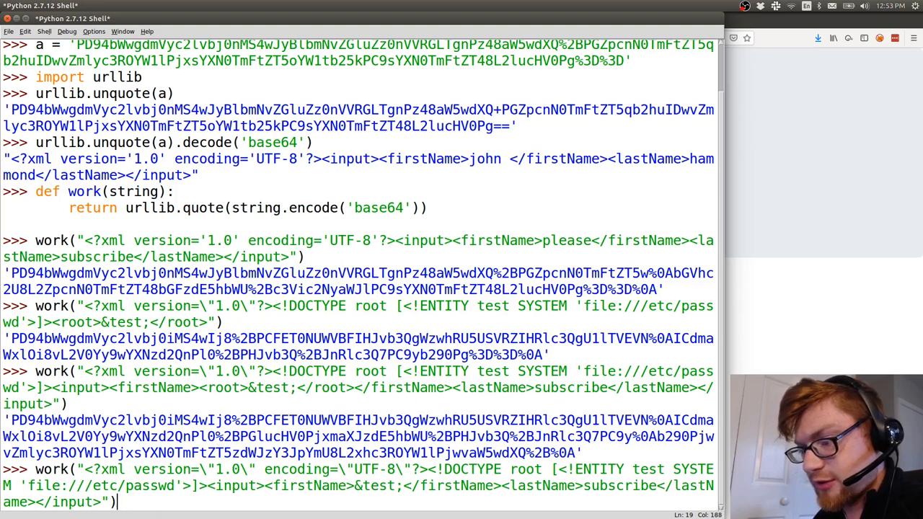
Step: Run work() on the UTF-8 payload with &test; directly in firstName
key(Return)
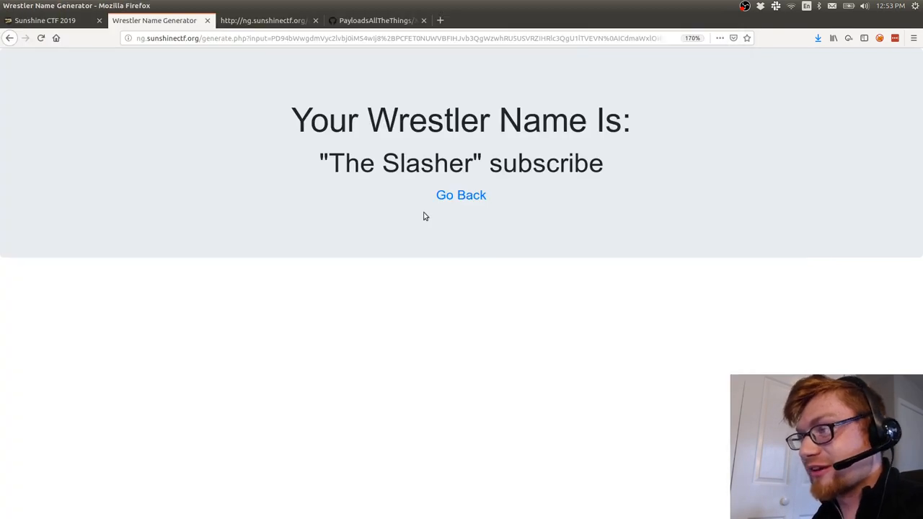
Step: Load the encoded /etc/passwd payload and scroll through the returned passwd entries
click(397, 38)
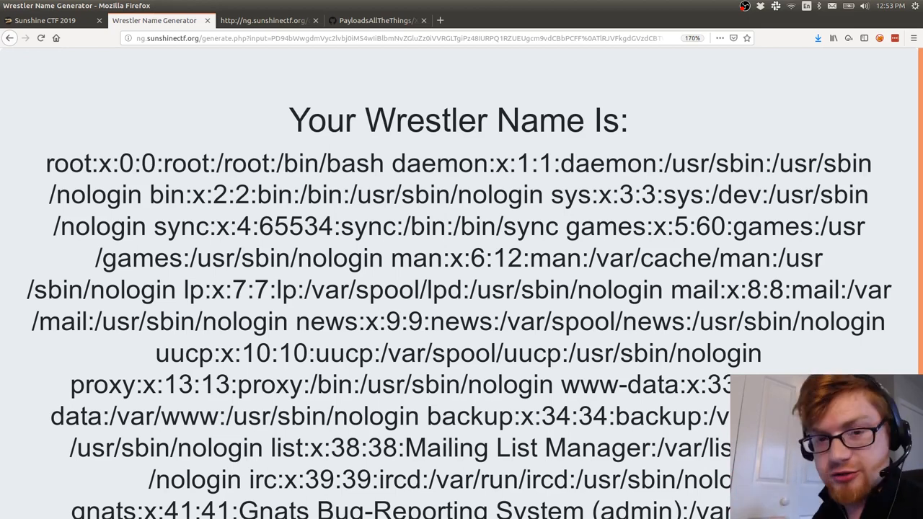
scroll(down, 3)
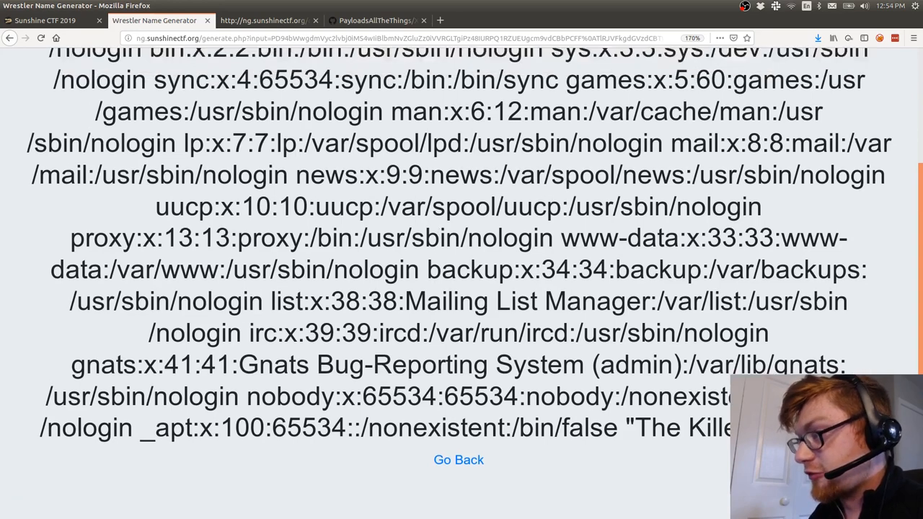
scroll(up, 3)
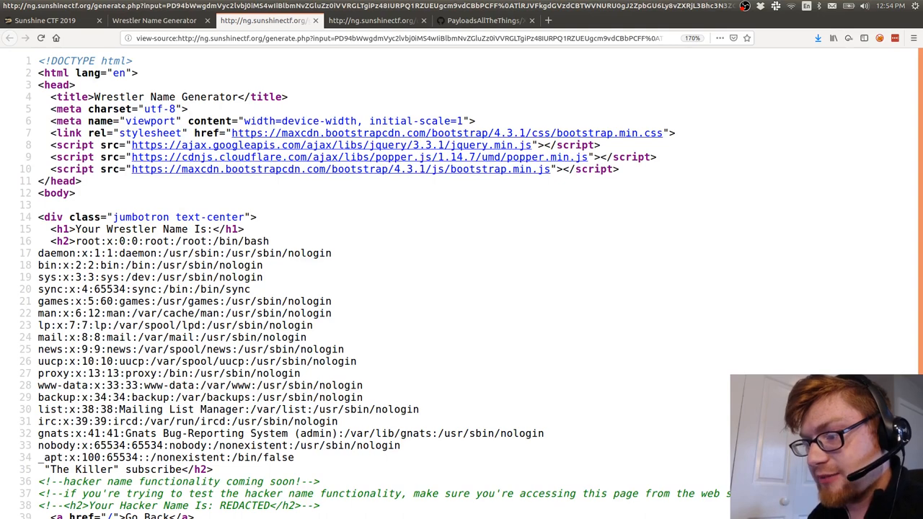
scroll(down, 3)
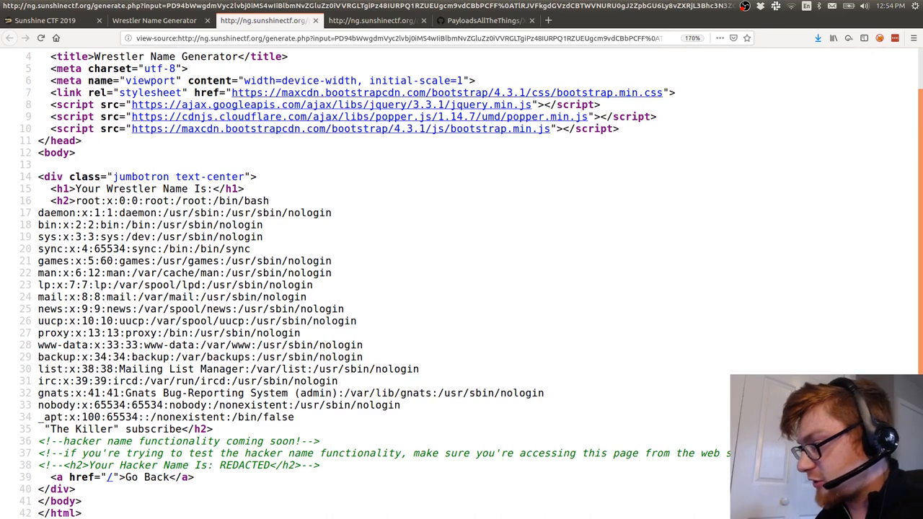
scroll(up, 3)
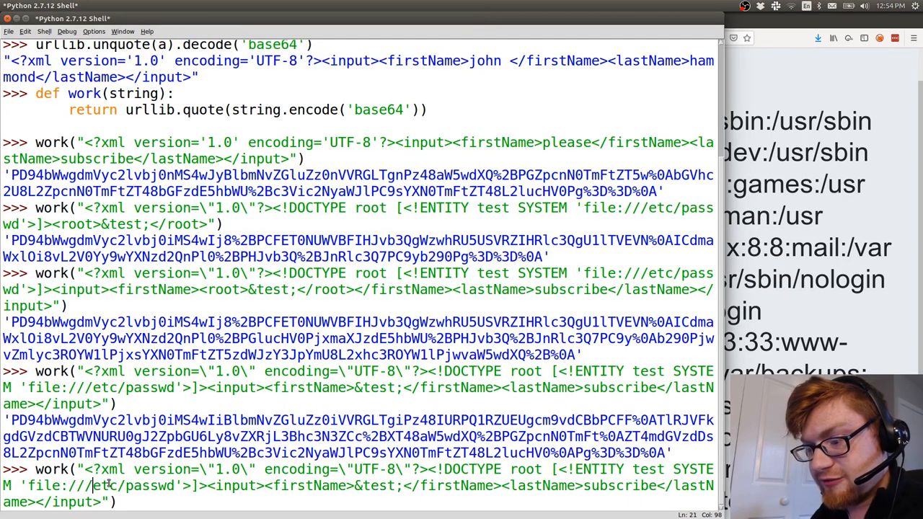
double_click(43, 485)
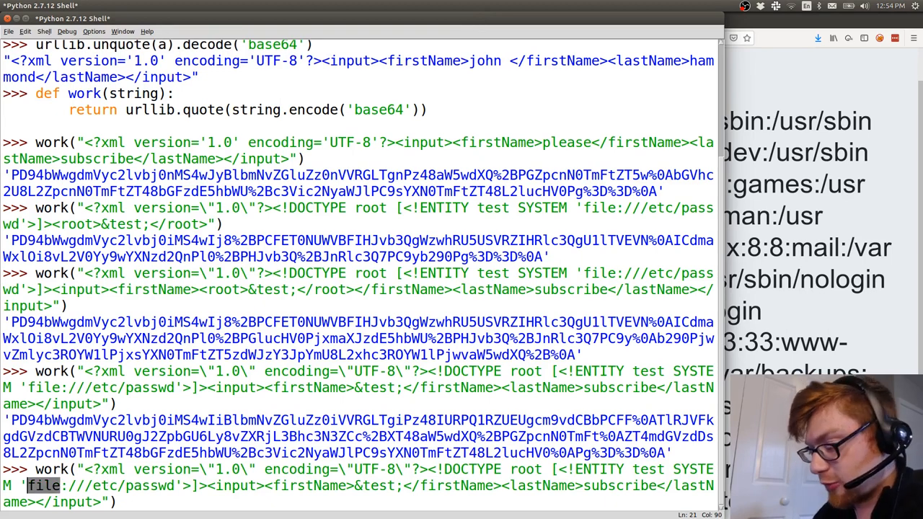
text(http)
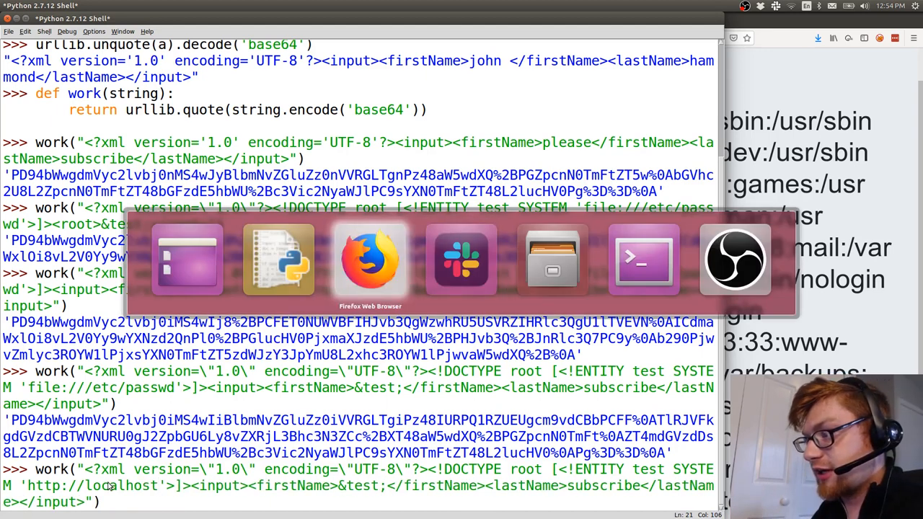
click(369, 259)
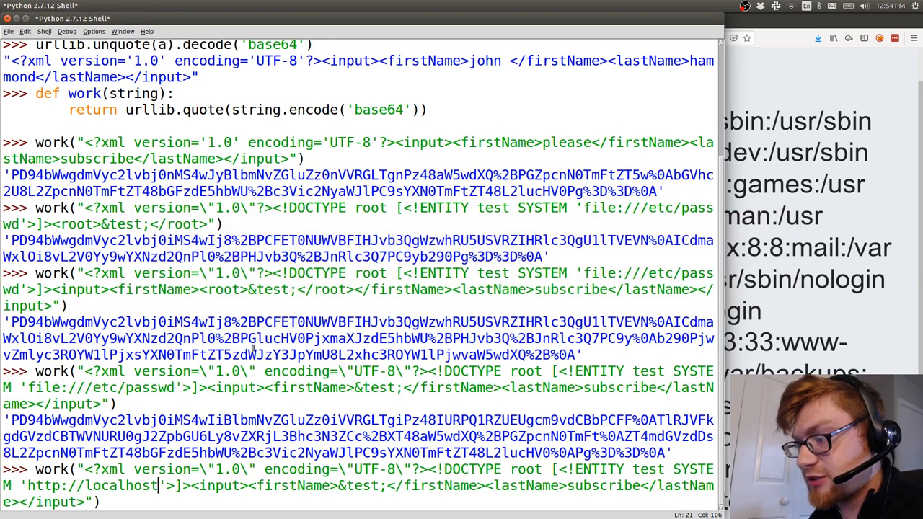
text(/genera)
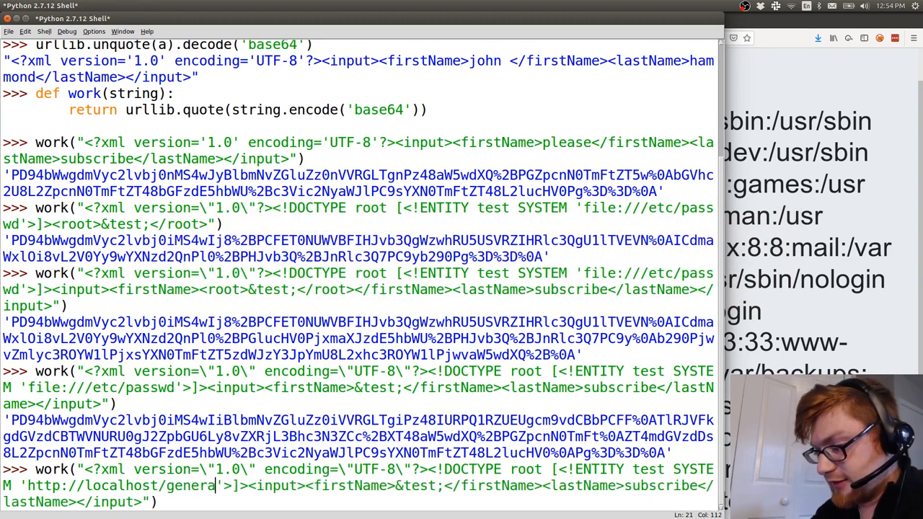
key(Return)
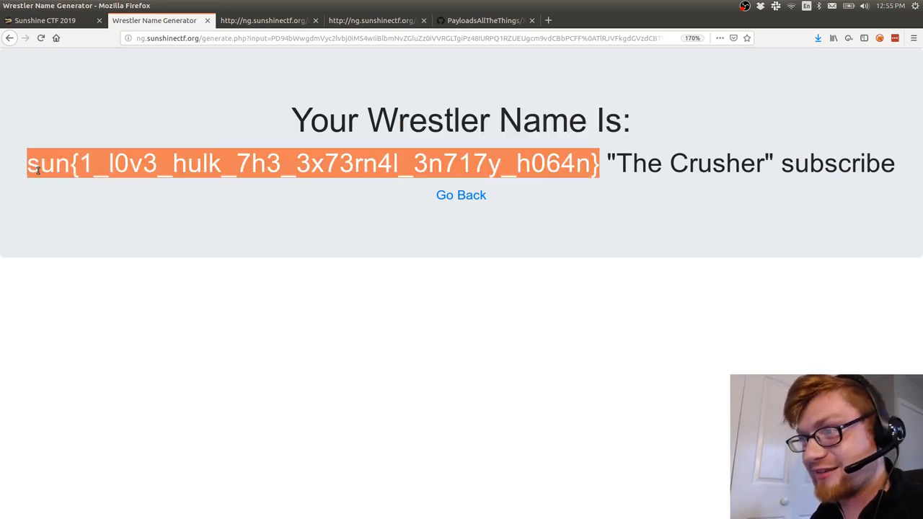
Step: Submit sun{1_l0v3_hulk_7h3_3x73rn4l_3n717y_h064n} as the challenge answer on Sunshine CTF
click(45, 20)
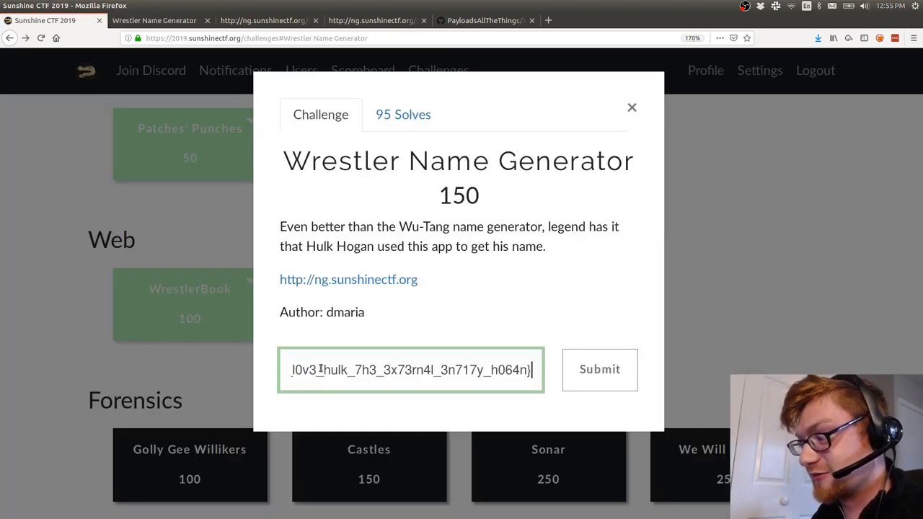
click(600, 370)
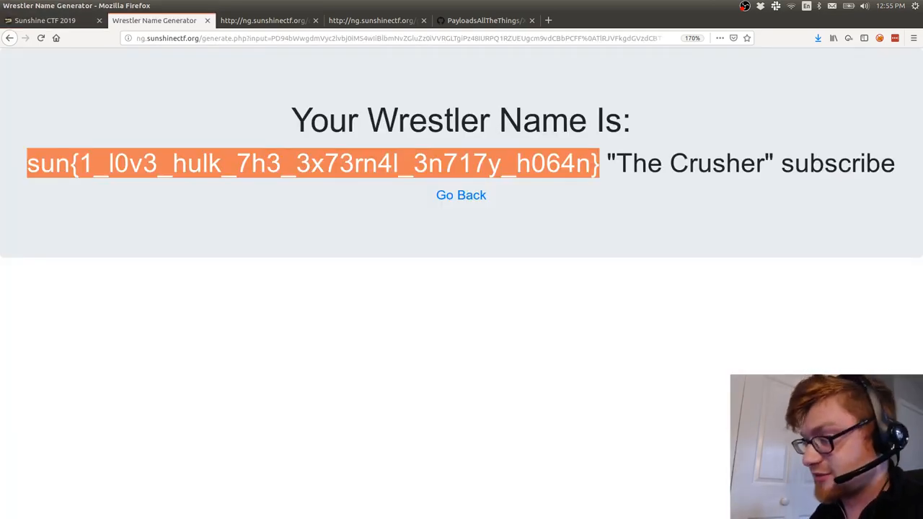
mouse_move(409, 310)
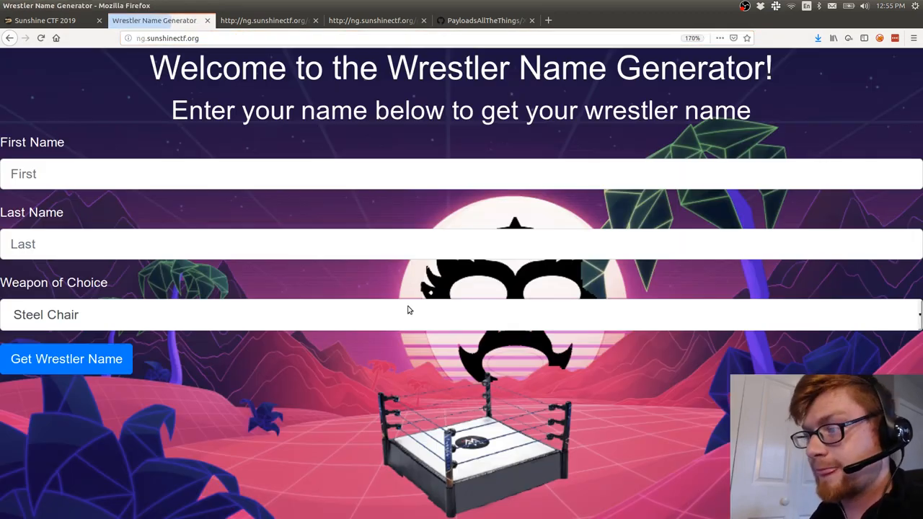
Step: Enter junk names 'vsdjisad<vasdj>' and 'nvl'SHO <>MVSDAKJB' with angle brackets into the form
text(vsdjisad)
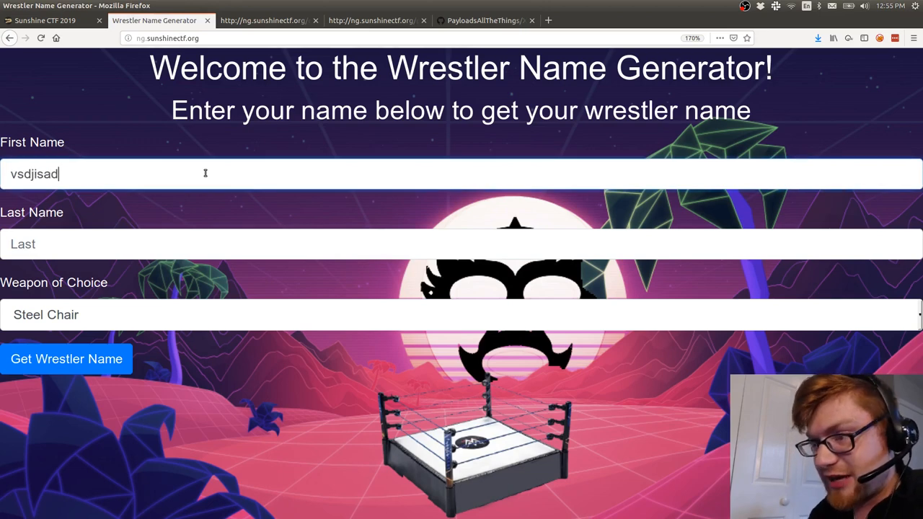
text(<vasdj>)
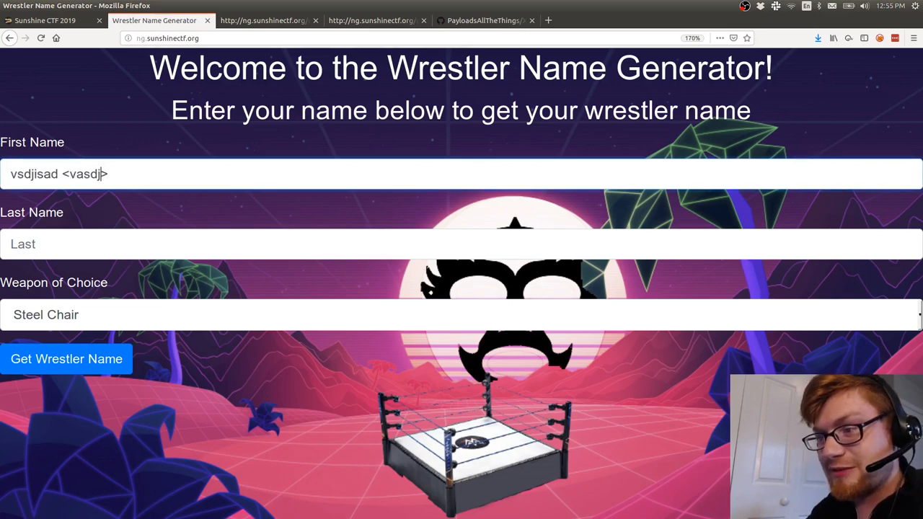
text(nvl'SHO <>M)
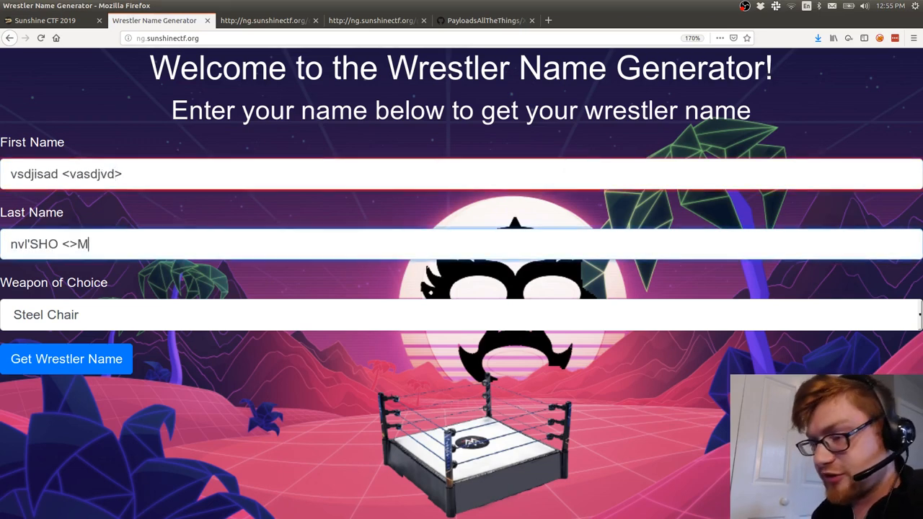
text(VSDAKJB)
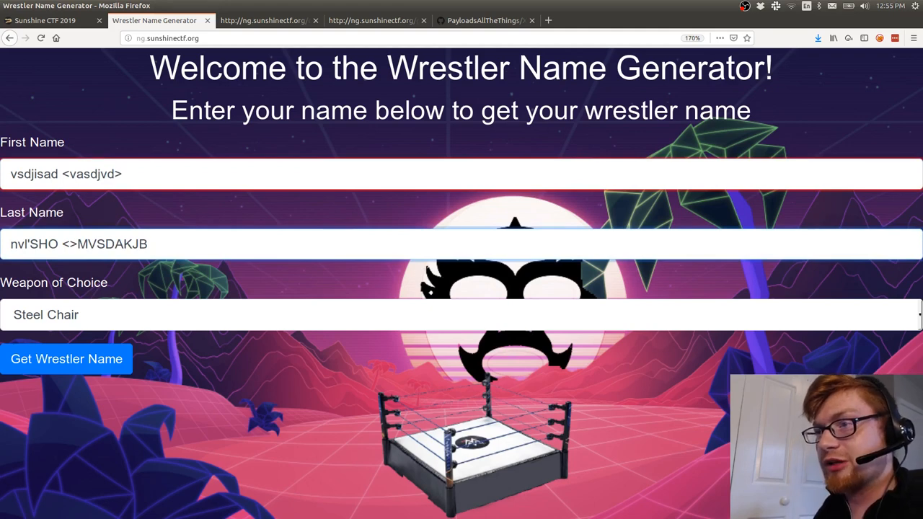